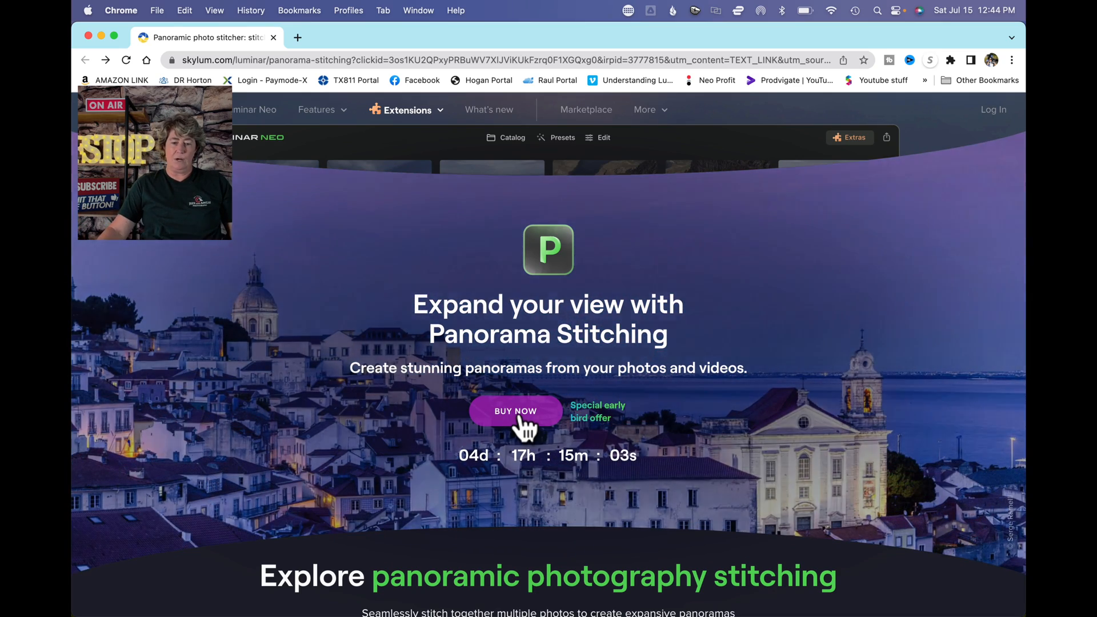
Scroll down through the content before switching to Luminar Neo
{"action": "scroll", "scroll_direction": "down", "scroll_amount": 3}
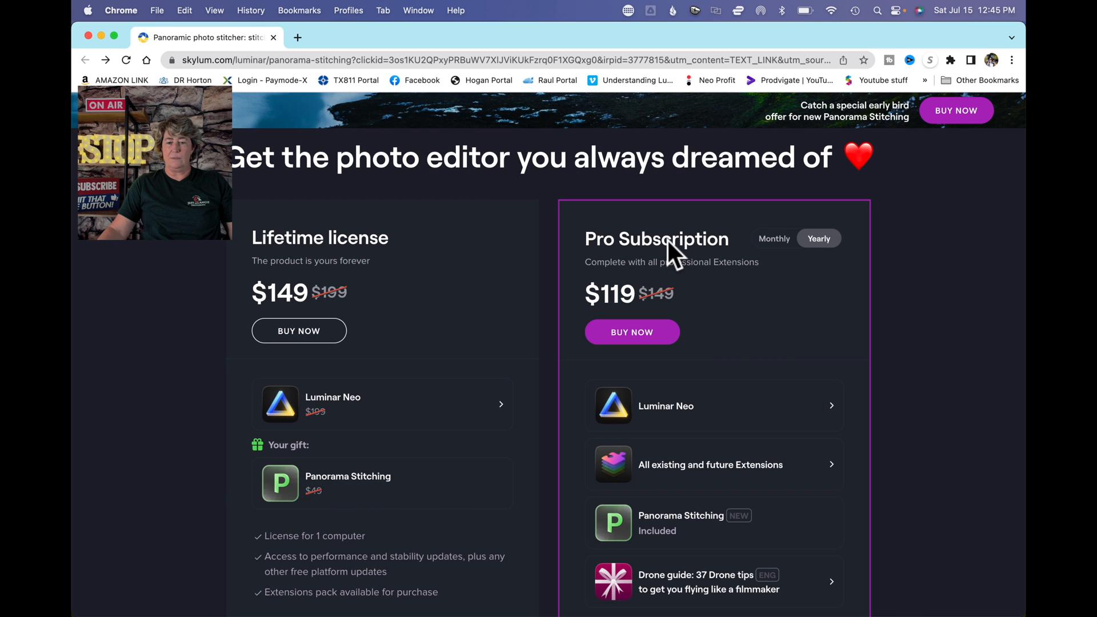
{"action": "scroll", "scroll_direction": "down", "scroll_amount": 3}
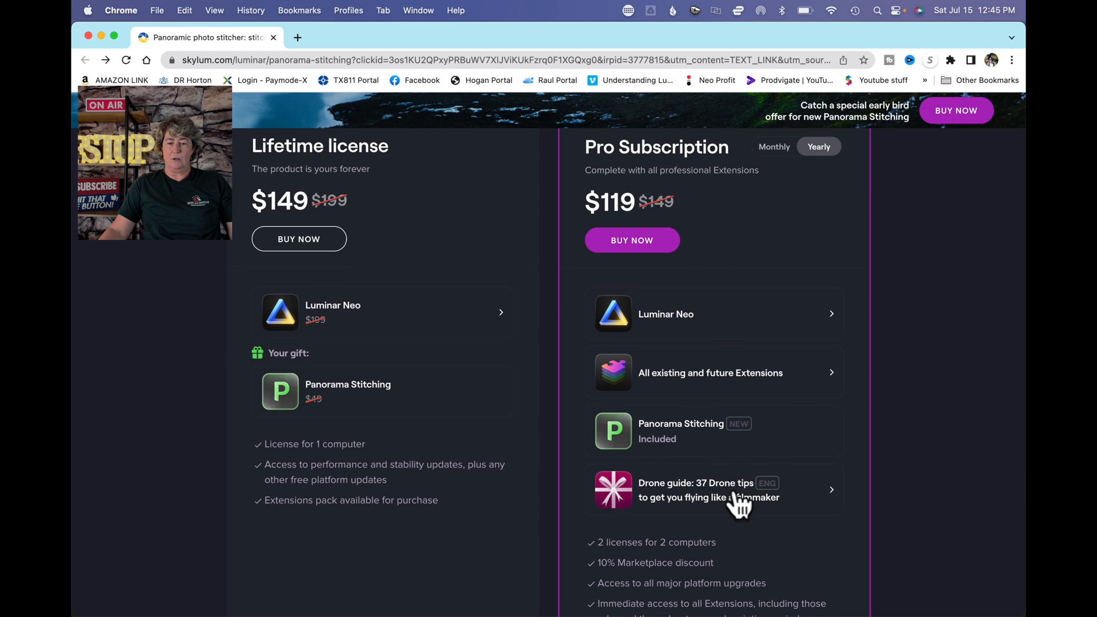
{"action": "scroll", "scroll_direction": "down", "scroll_amount": 3}
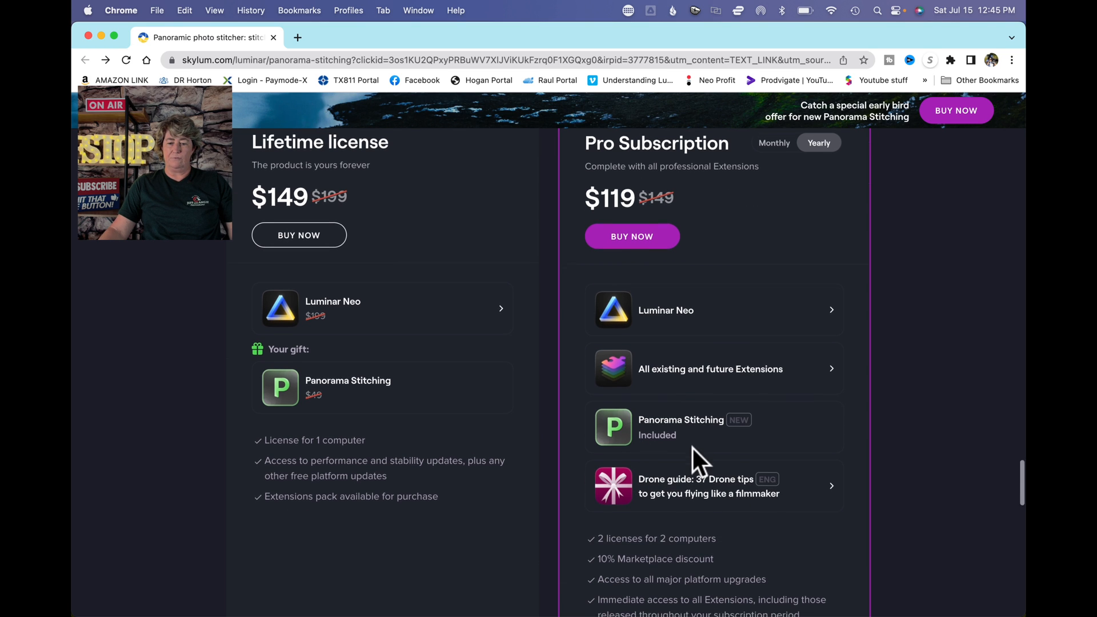
{"action": "scroll", "scroll_direction": "down", "scroll_amount": 3}
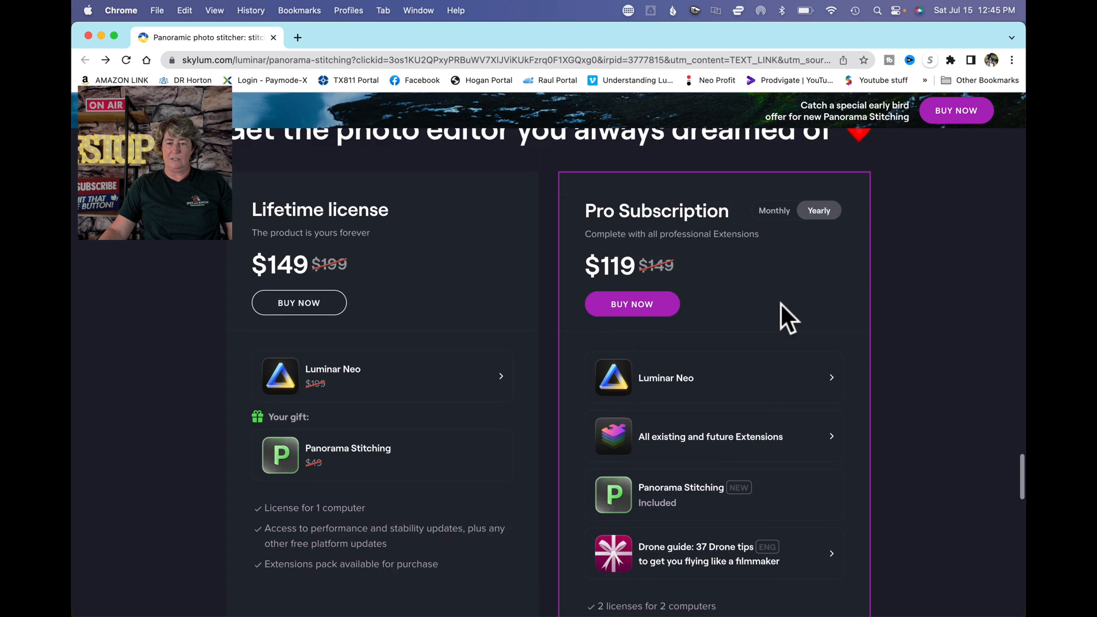
{"action": "scroll", "scroll_direction": "down", "scroll_amount": 3}
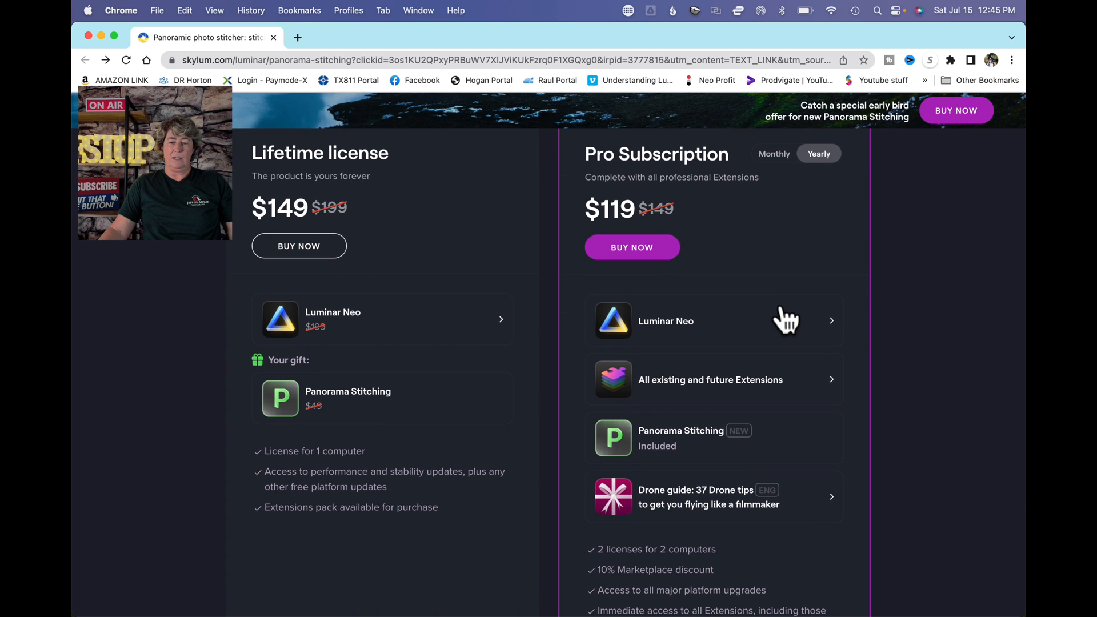
{"action": "scroll", "scroll_direction": "down", "scroll_amount": 3}
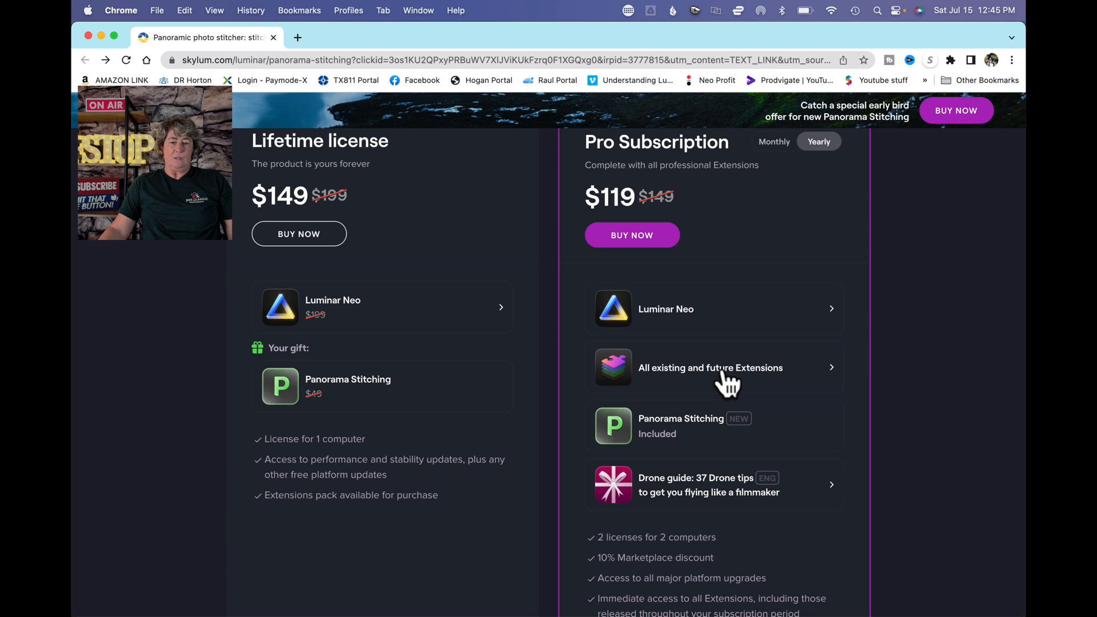
{"action": "scroll", "scroll_direction": "down", "scroll_amount": 3}
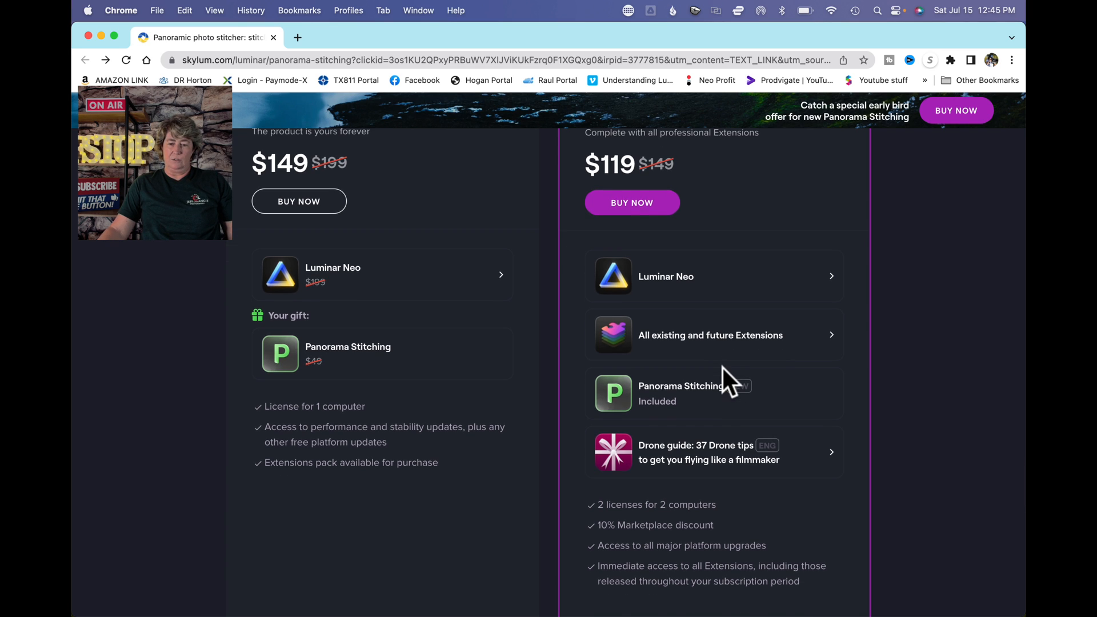
{"action": "scroll", "scroll_direction": "down", "scroll_amount": 3}
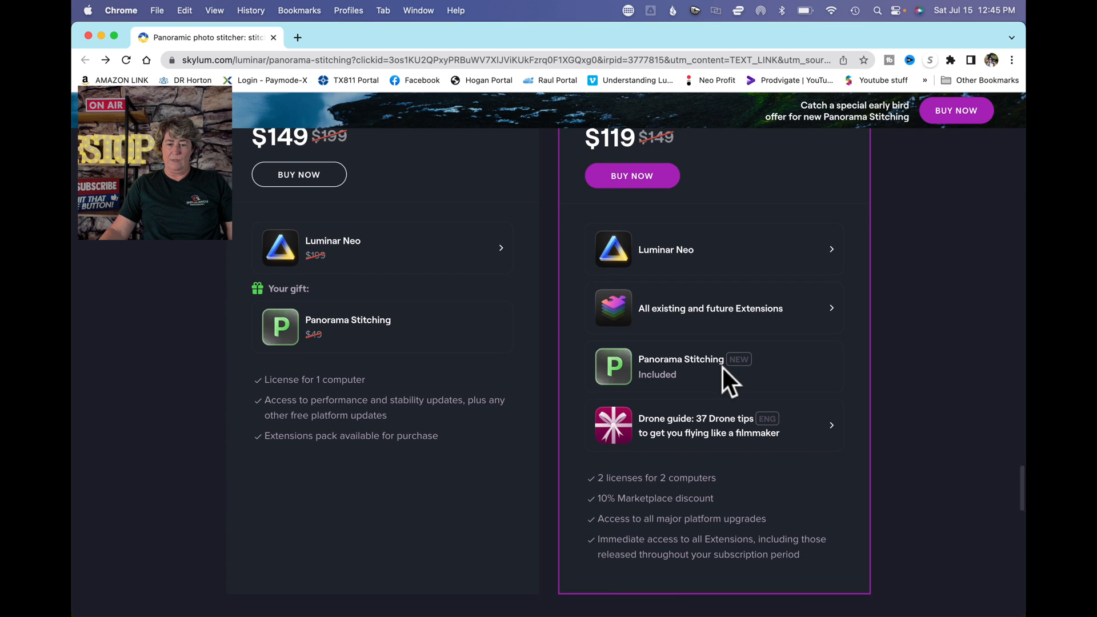
{"action": "scroll", "scroll_direction": "down", "scroll_amount": 3}
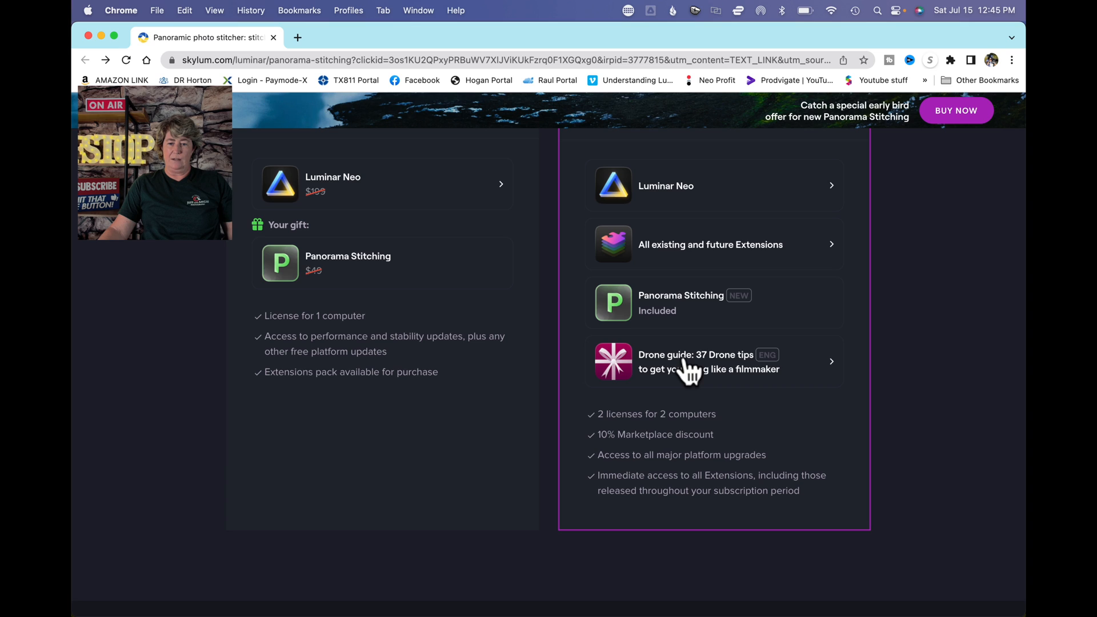
{"action": "mouse_move", "coordinate": [658, 389]}
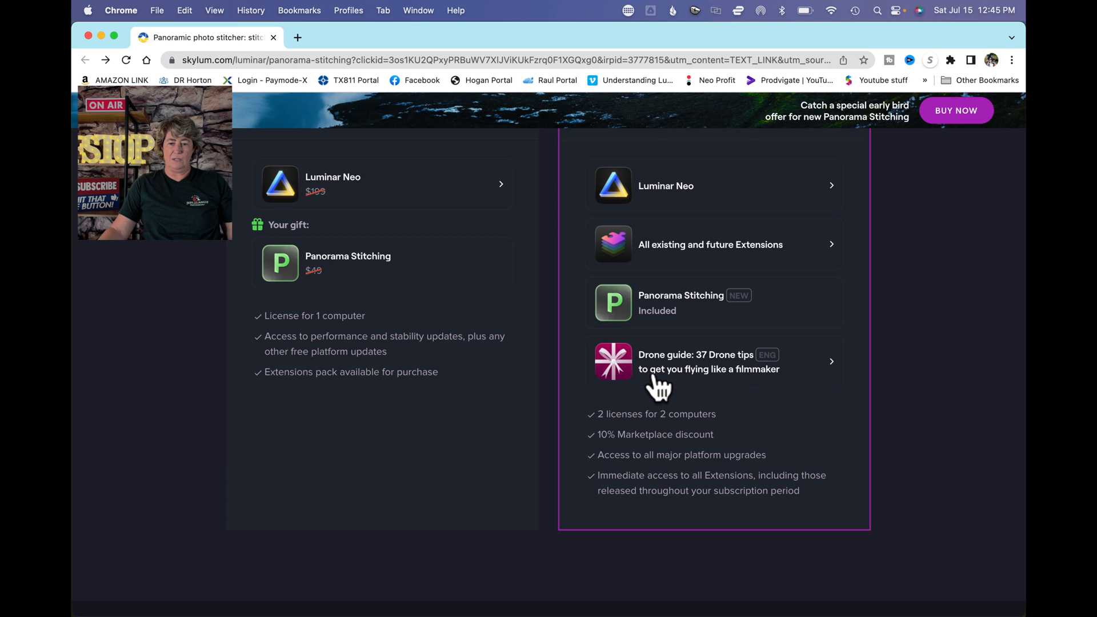
{"action": "mouse_move", "coordinate": [763, 387]}
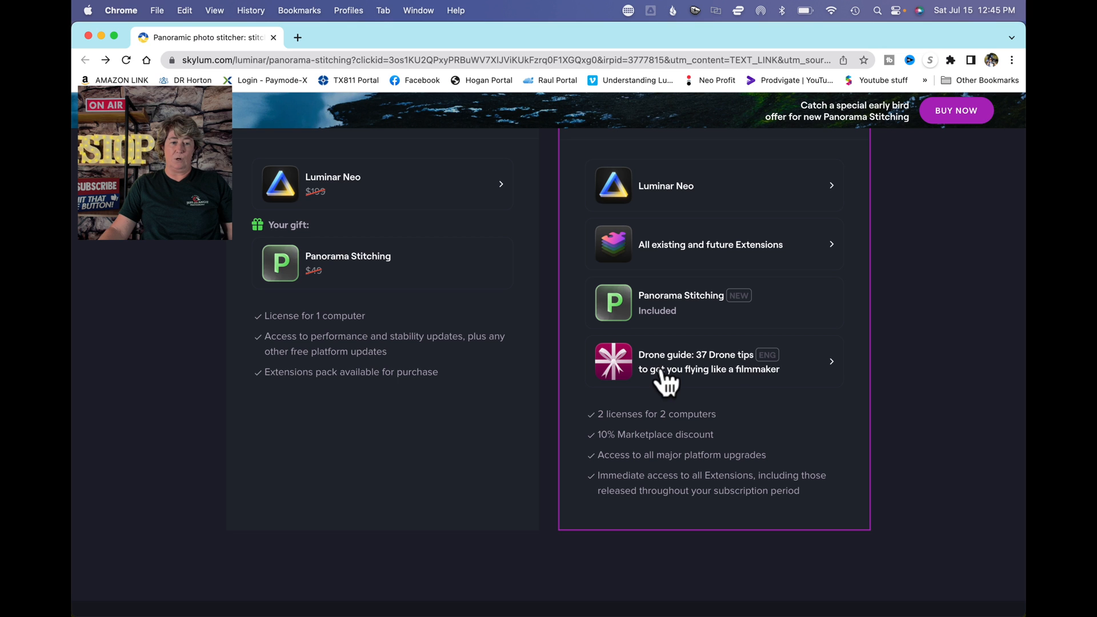
{"action": "scroll", "scroll_direction": "down", "scroll_amount": 3}
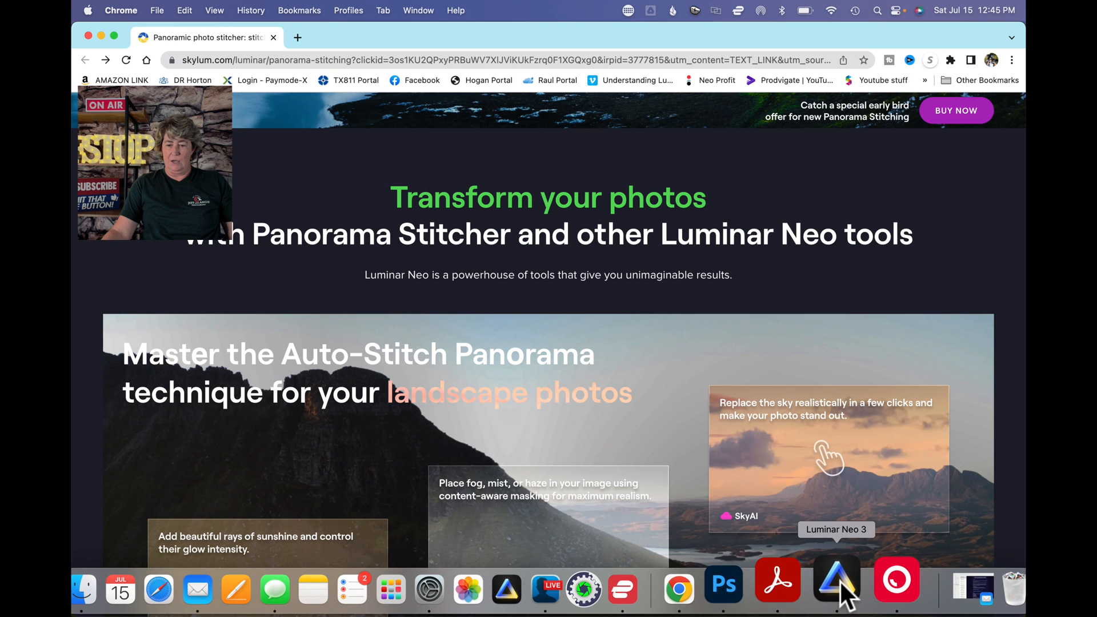
Open the walking polar bear video in a large preview and play it
{"action": "left_click", "coordinate": [836, 580]}
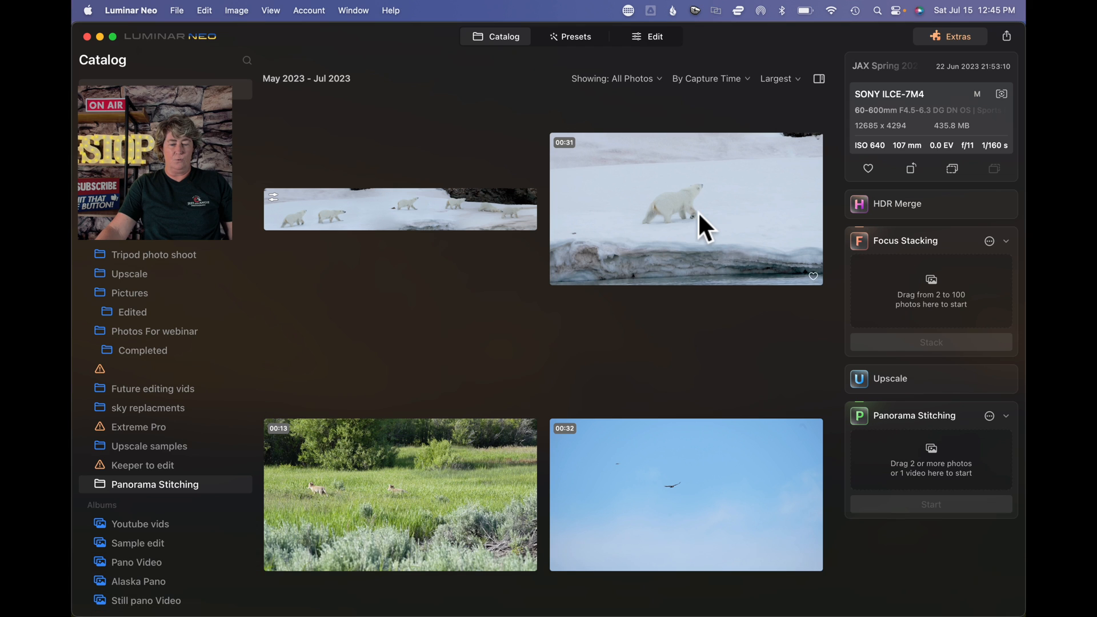
{"action": "left_click", "coordinate": [690, 221]}
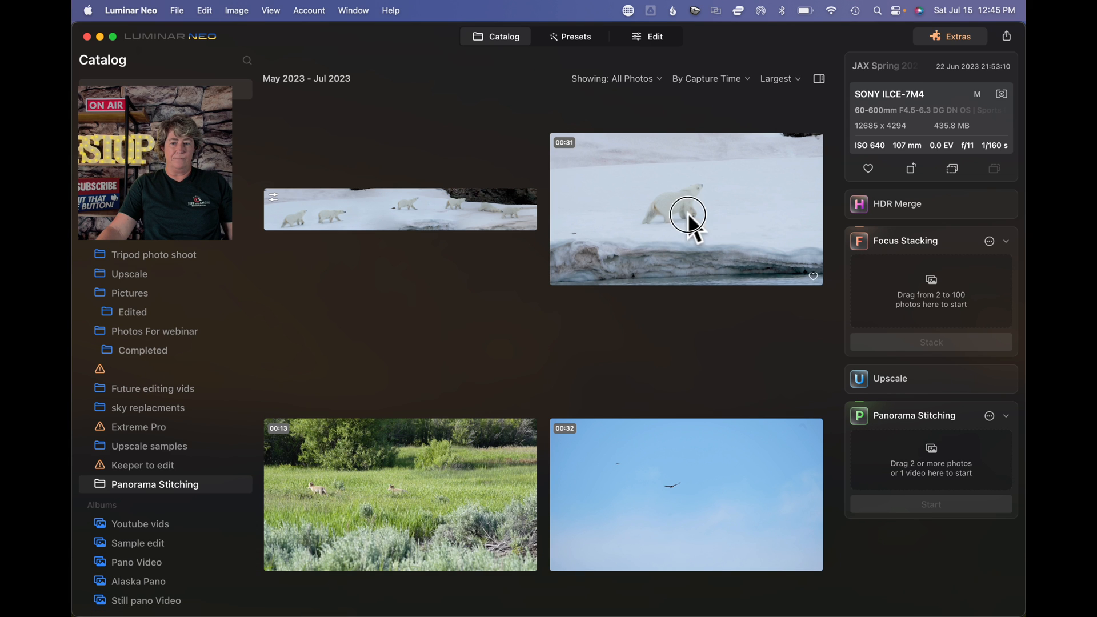
{"action": "left_click", "coordinate": [686, 209]}
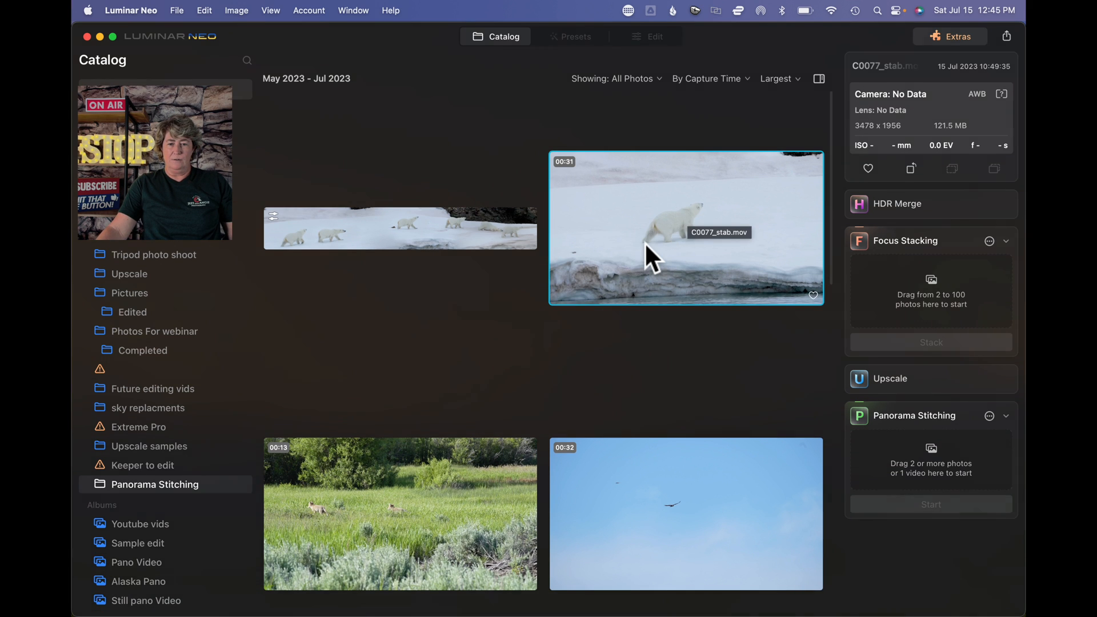
{"action": "double_click", "coordinate": [685, 227]}
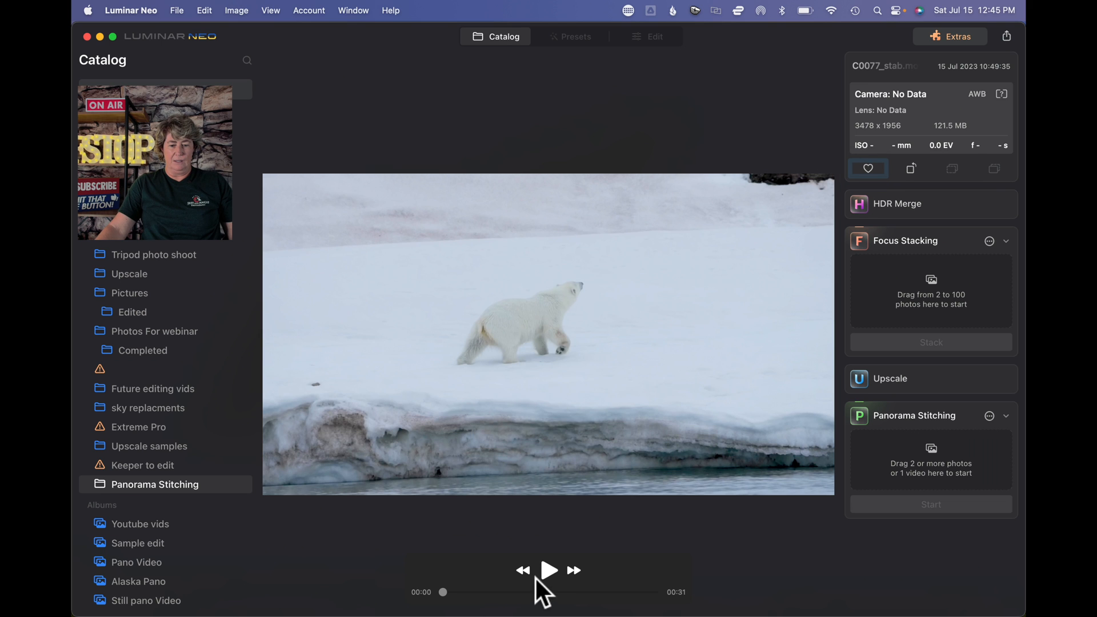
{"action": "left_click", "coordinate": [548, 570]}
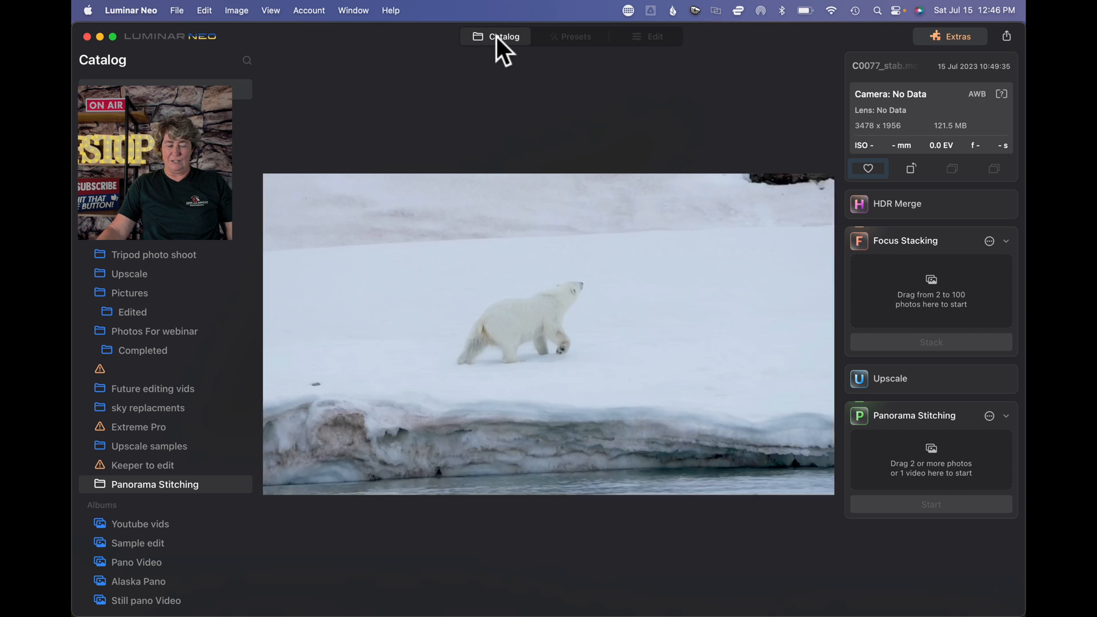
Return to Catalog and drag C0077_stab.mov onto the Panorama Stitching drop area
{"action": "left_click", "coordinate": [503, 37]}
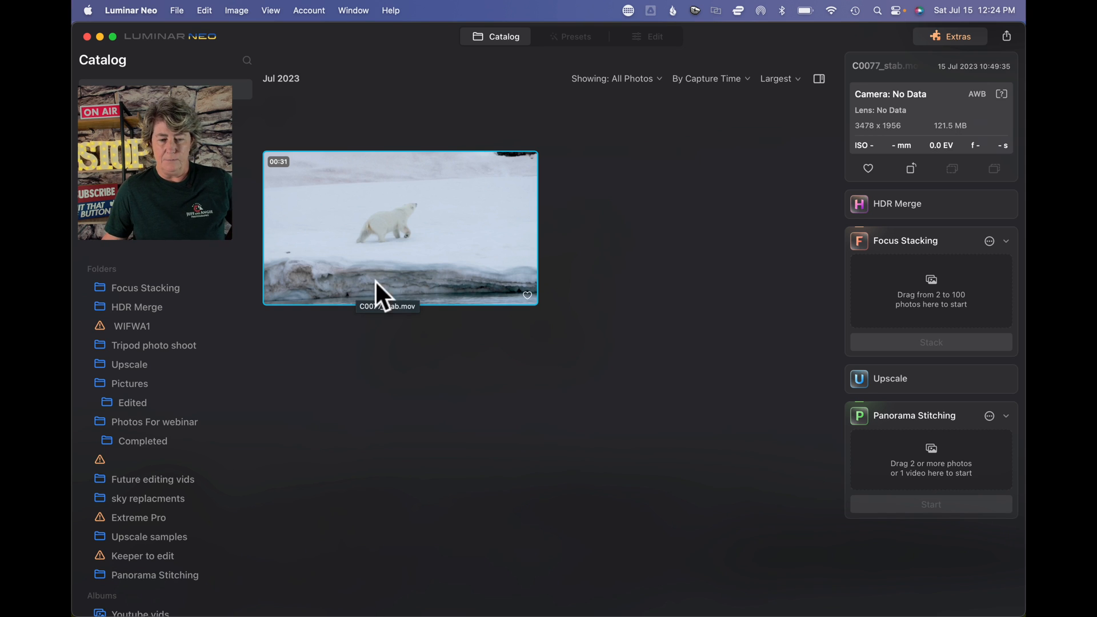
{"action": "mouse_move", "coordinate": [418, 273]}
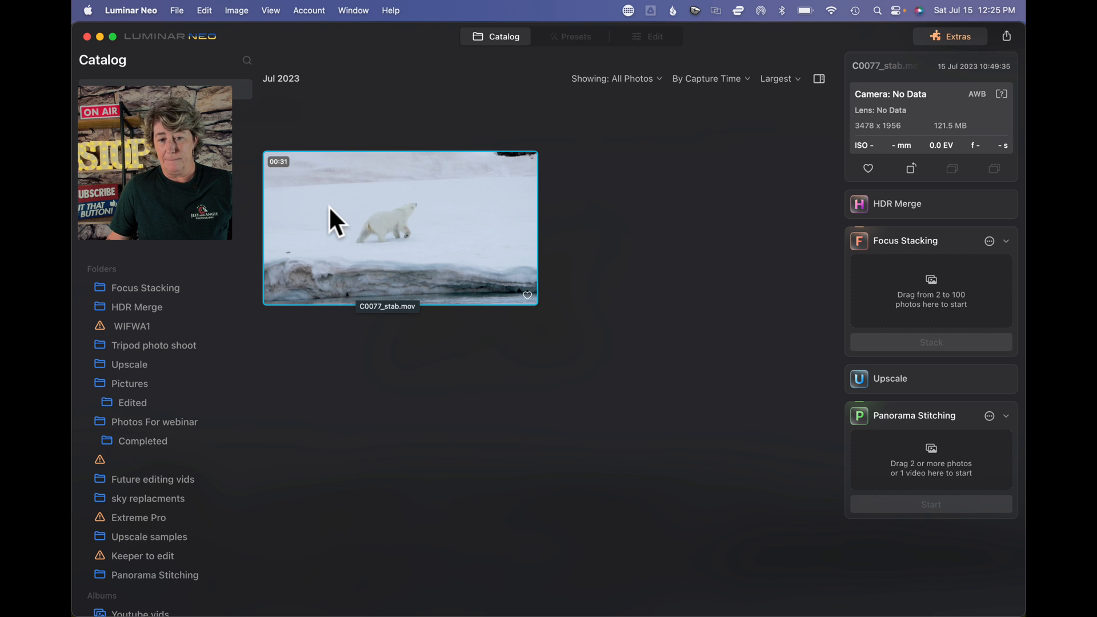
{"action": "left_click_drag", "start_coordinate": [336, 224], "coordinate": [568, 273]}
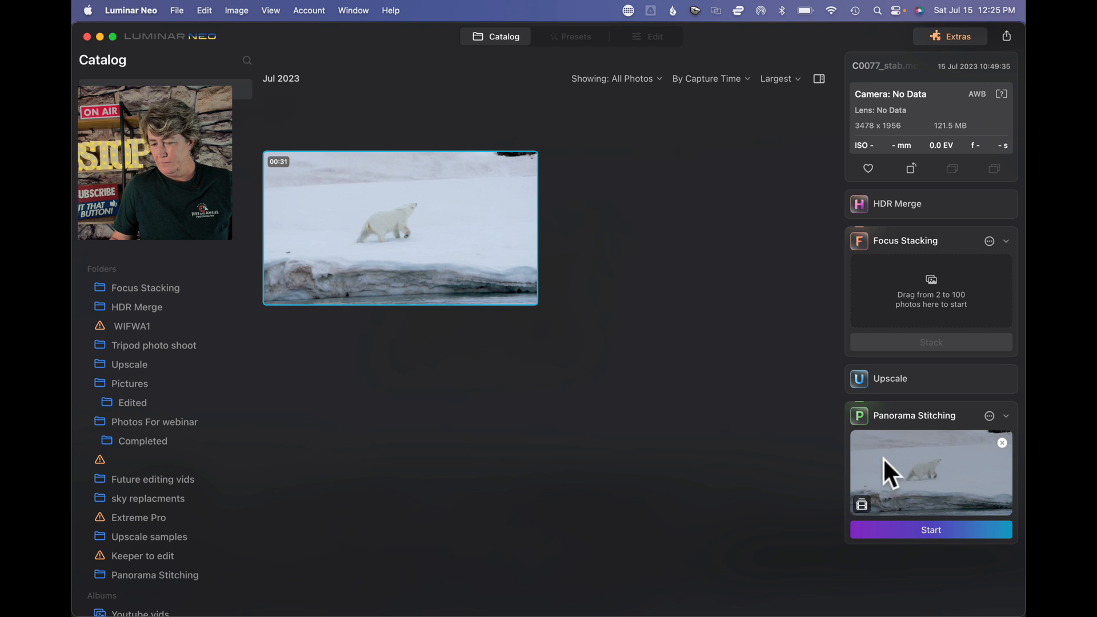
Start stitching, enable Custom Object Composition, and box the bear at an early frame
{"action": "left_click", "coordinate": [930, 530]}
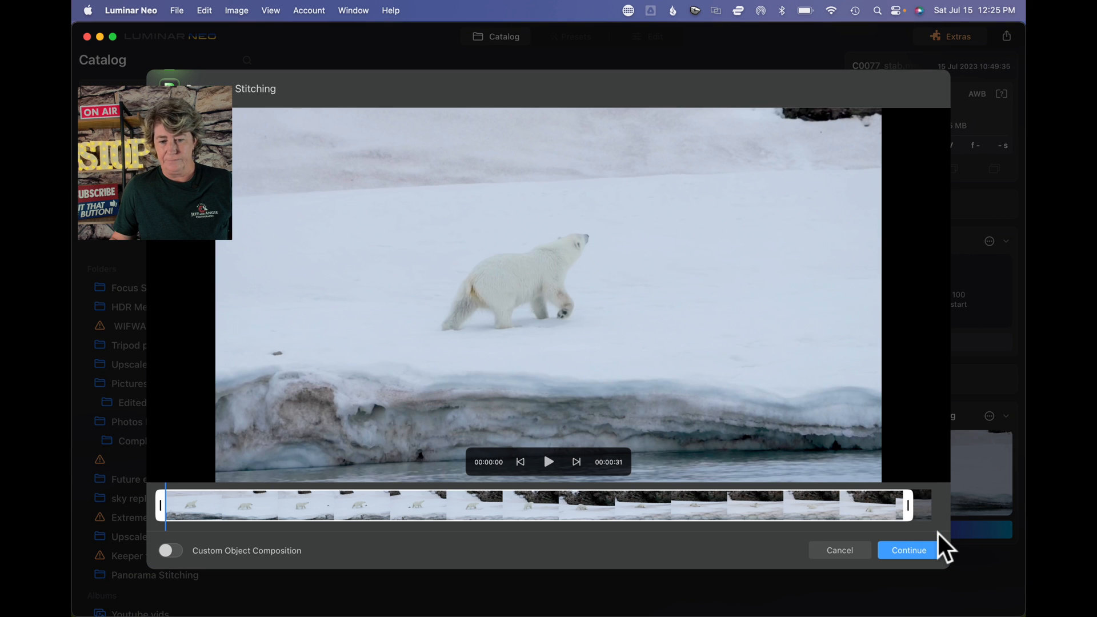
{"action": "mouse_move", "coordinate": [693, 286]}
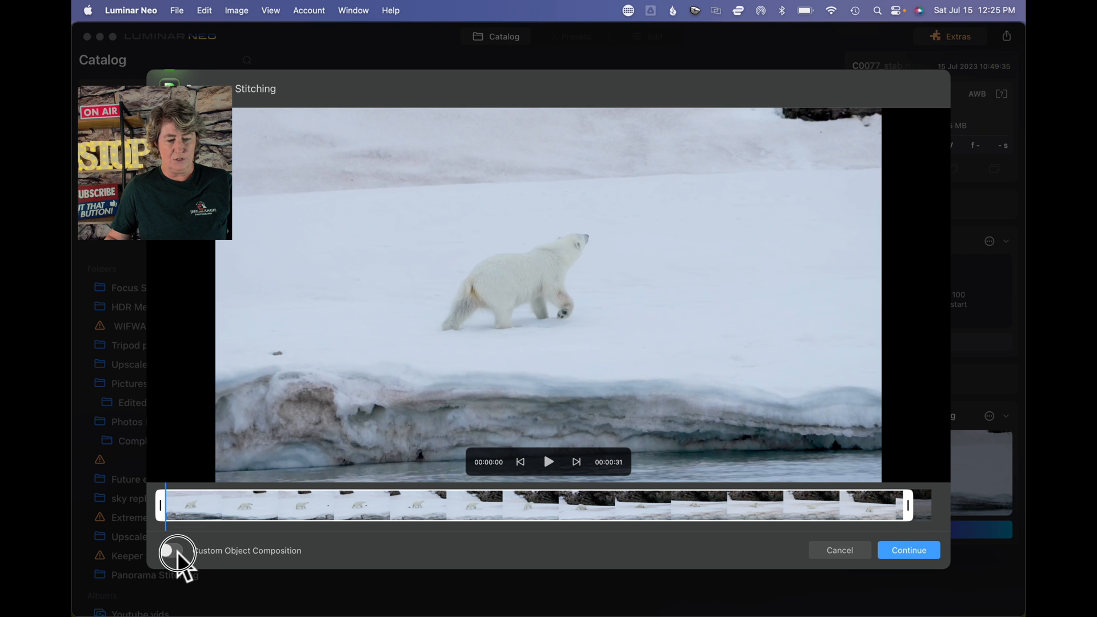
{"action": "left_click", "coordinate": [170, 551]}
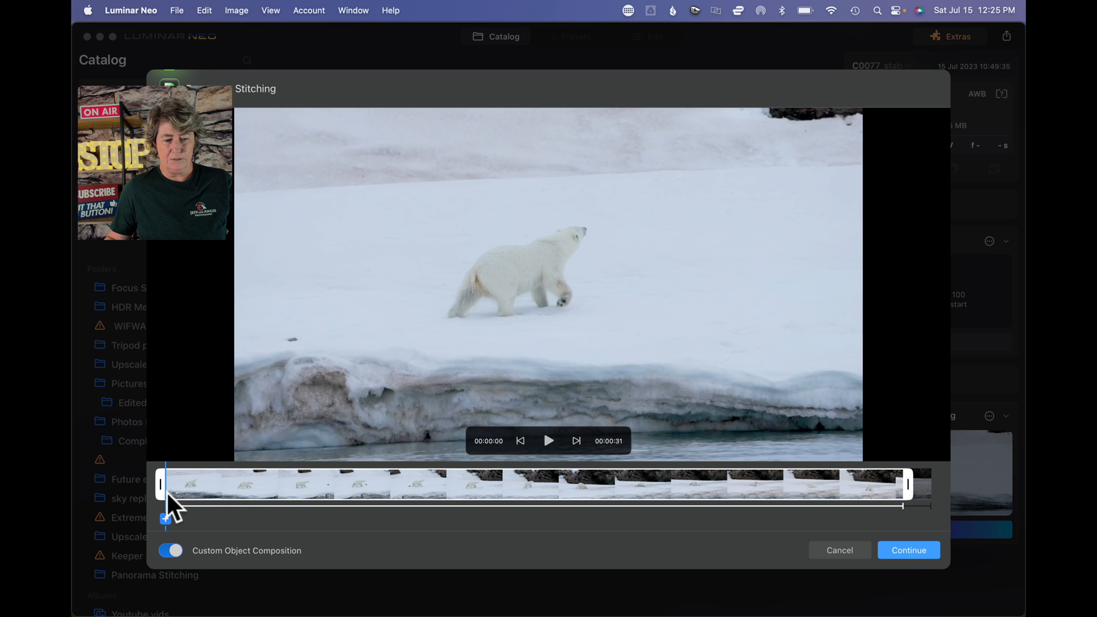
{"action": "left_click_drag", "start_coordinate": [161, 484], "coordinate": [196, 490]}
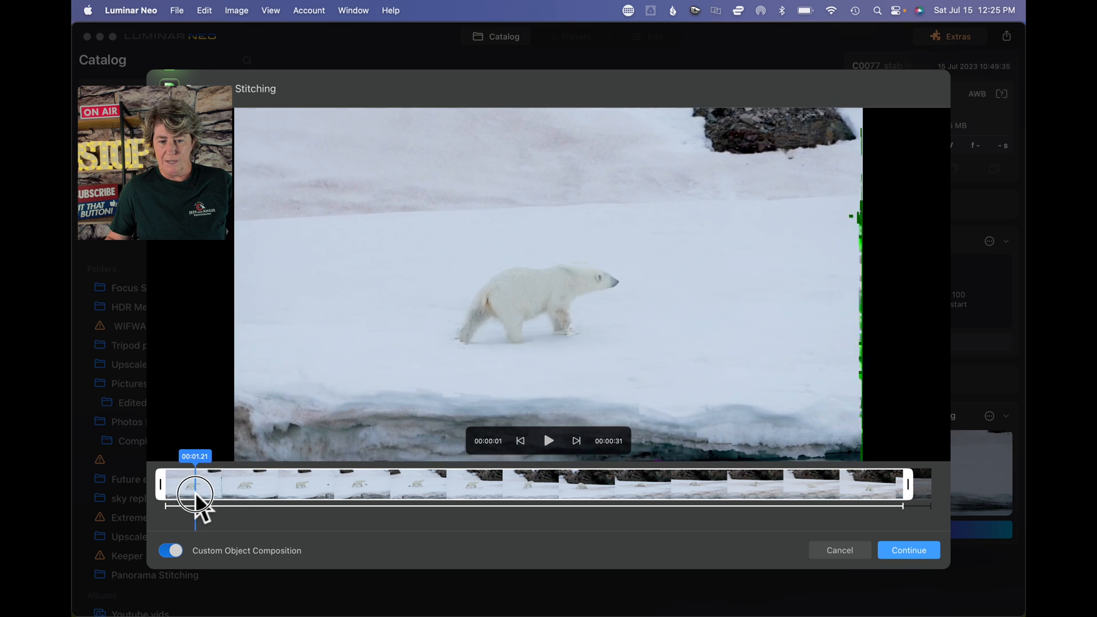
{"action": "left_click_drag", "start_coordinate": [196, 493], "coordinate": [217, 493]}
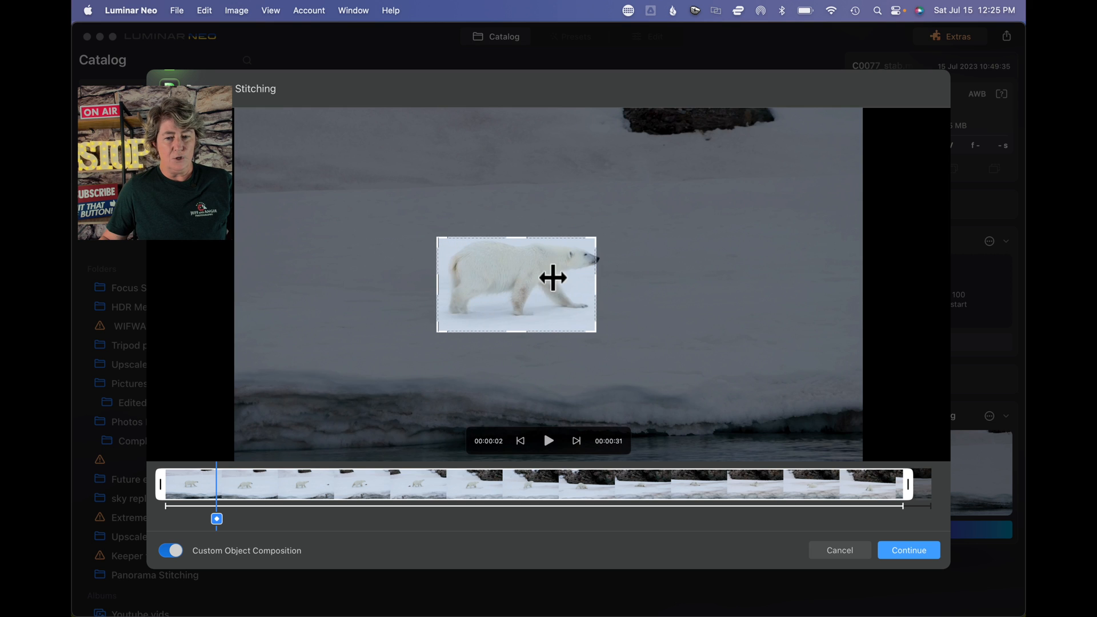
{"action": "left_click_drag", "start_coordinate": [552, 283], "coordinate": [533, 241]}
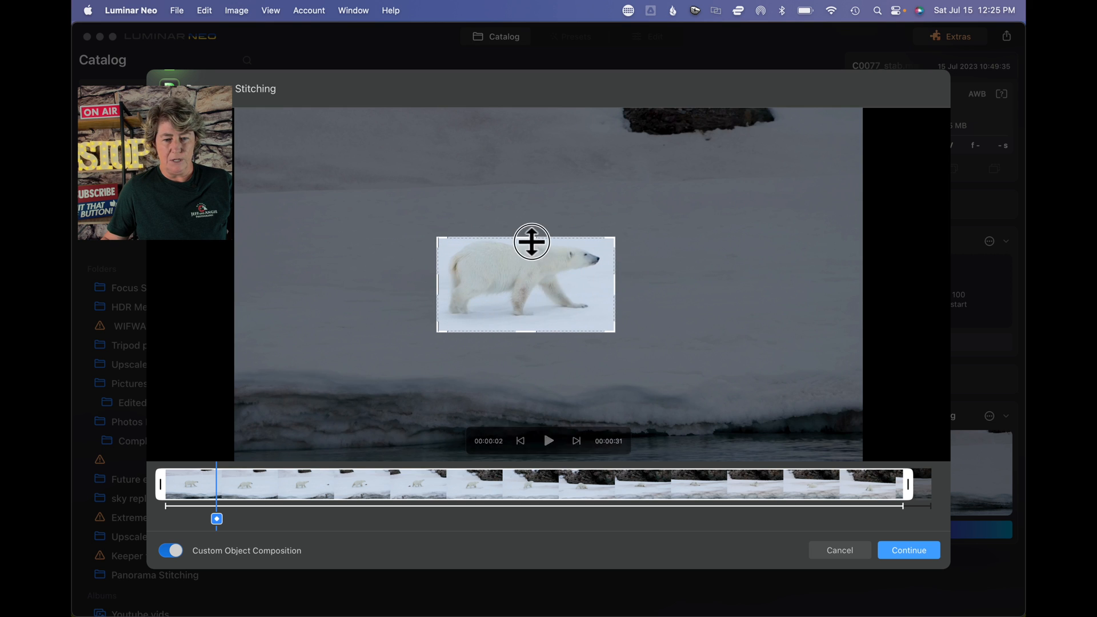
{"action": "left_click_drag", "start_coordinate": [533, 241], "coordinate": [530, 234]}
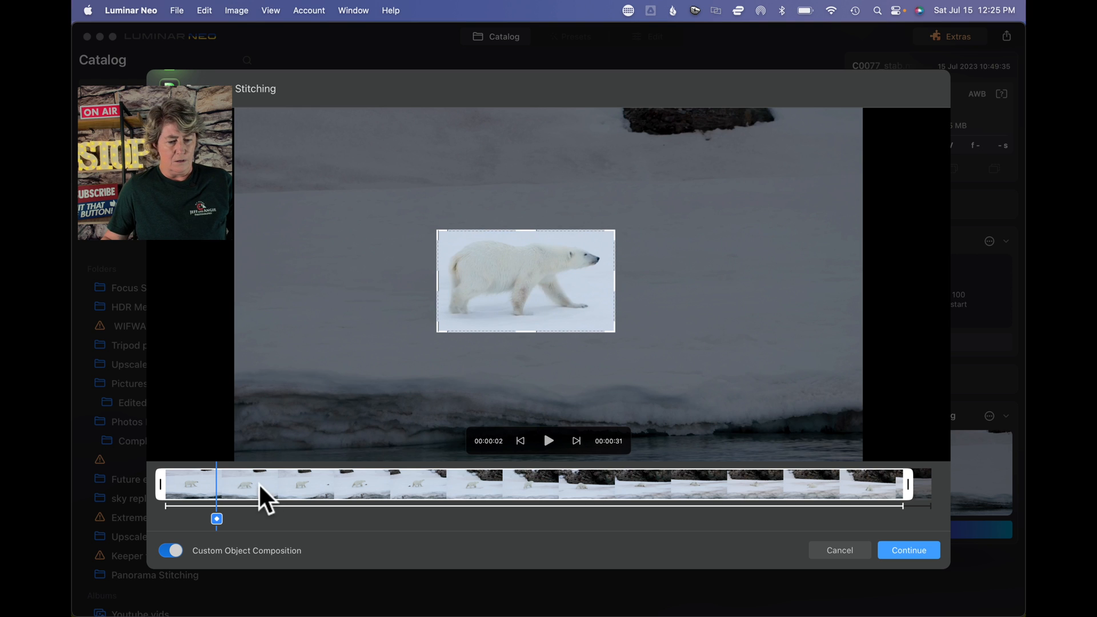
{"action": "mouse_move", "coordinate": [231, 504]}
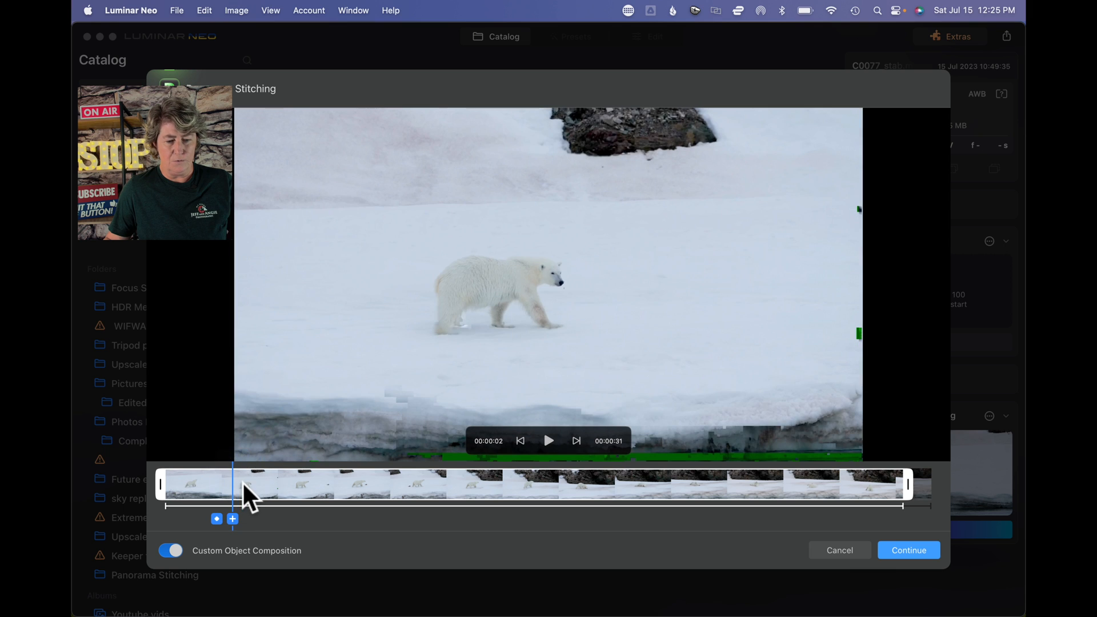
{"action": "mouse_move", "coordinate": [299, 499]}
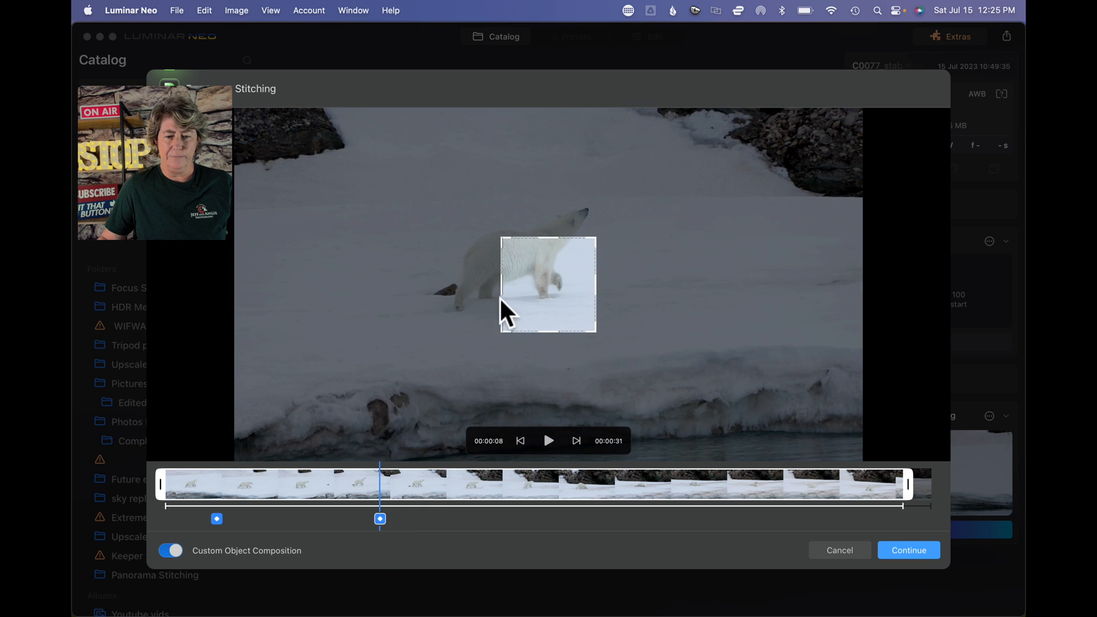
Frame the bear at 8 and 17 seconds, move the last marker near 00:29, and enlarge its box
{"action": "left_click_drag", "start_coordinate": [504, 312], "coordinate": [591, 287]}
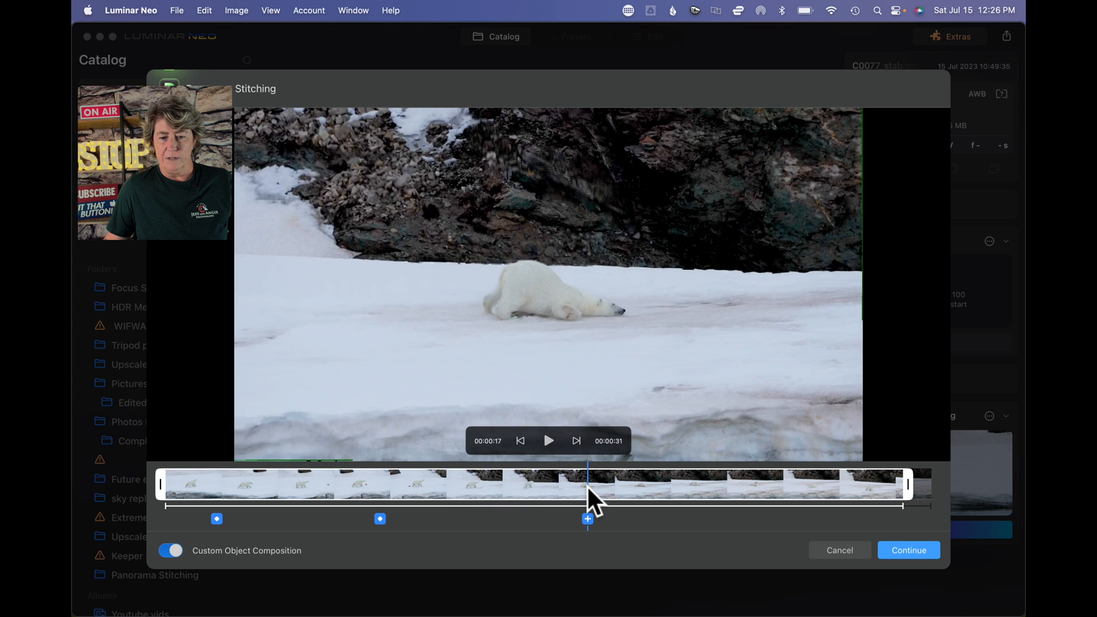
{"action": "mouse_move", "coordinate": [595, 532]}
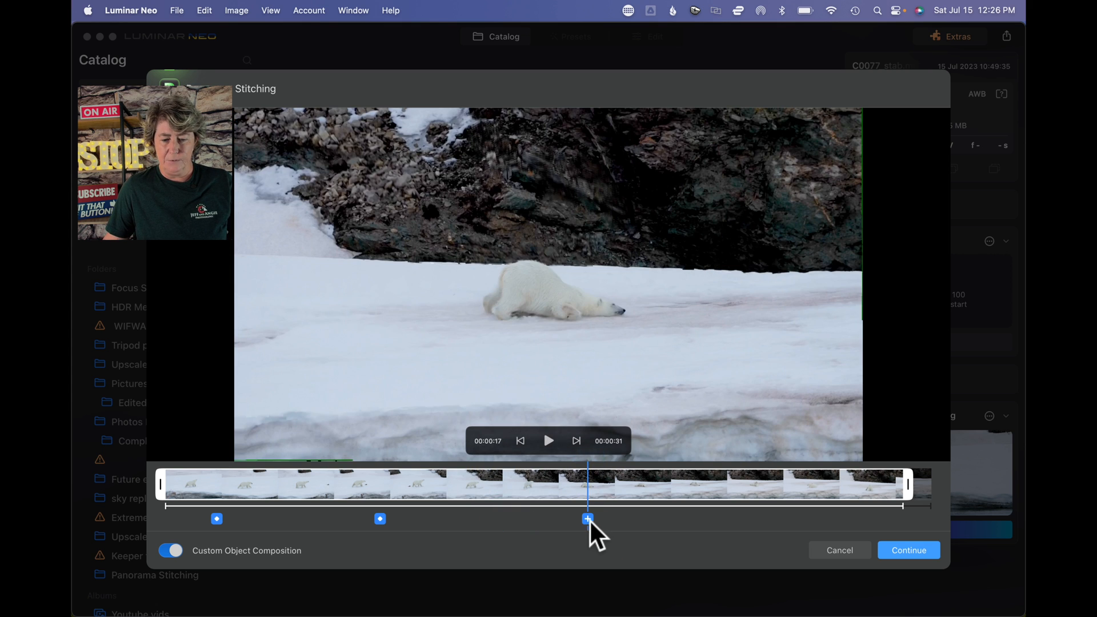
{"action": "left_click", "coordinate": [588, 518]}
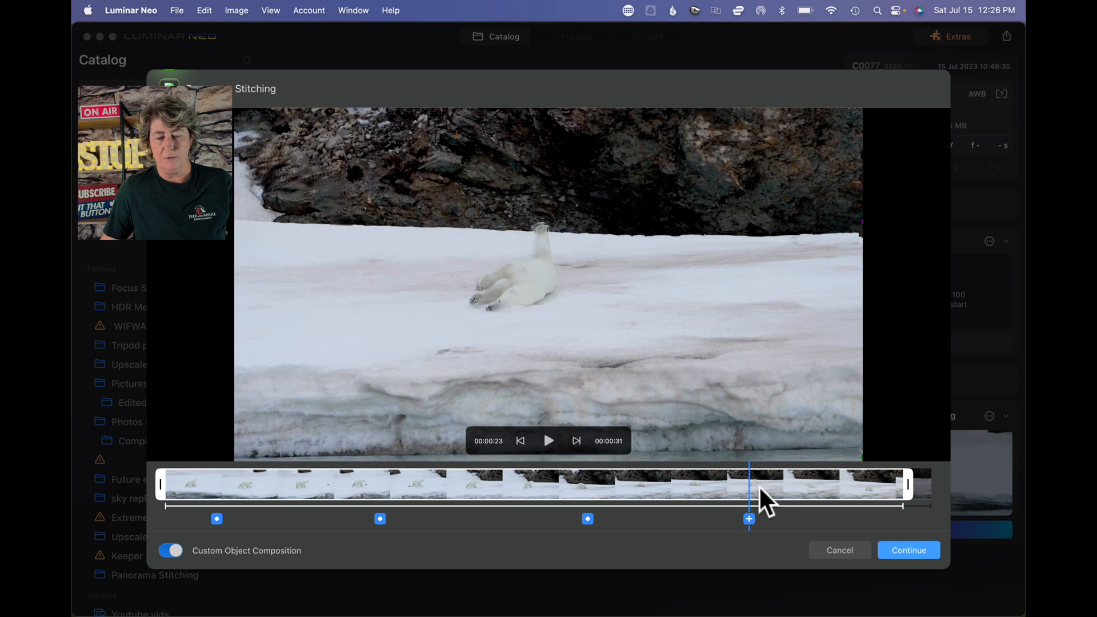
{"action": "left_click_drag", "start_coordinate": [749, 492], "coordinate": [770, 493]}
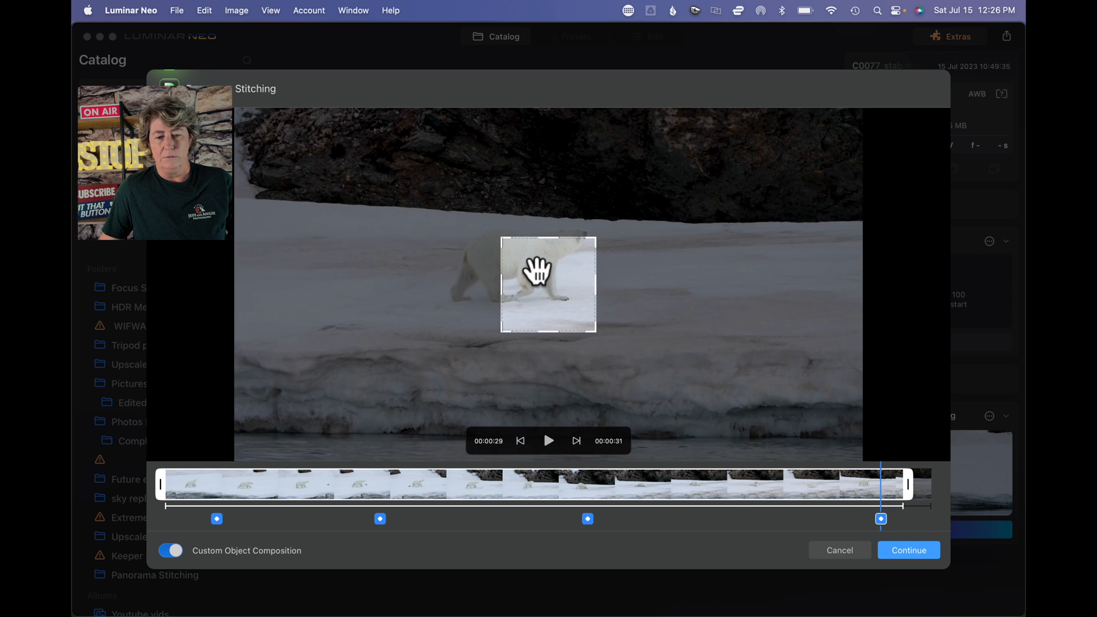
{"action": "left_click_drag", "start_coordinate": [548, 285], "coordinate": [518, 238]}
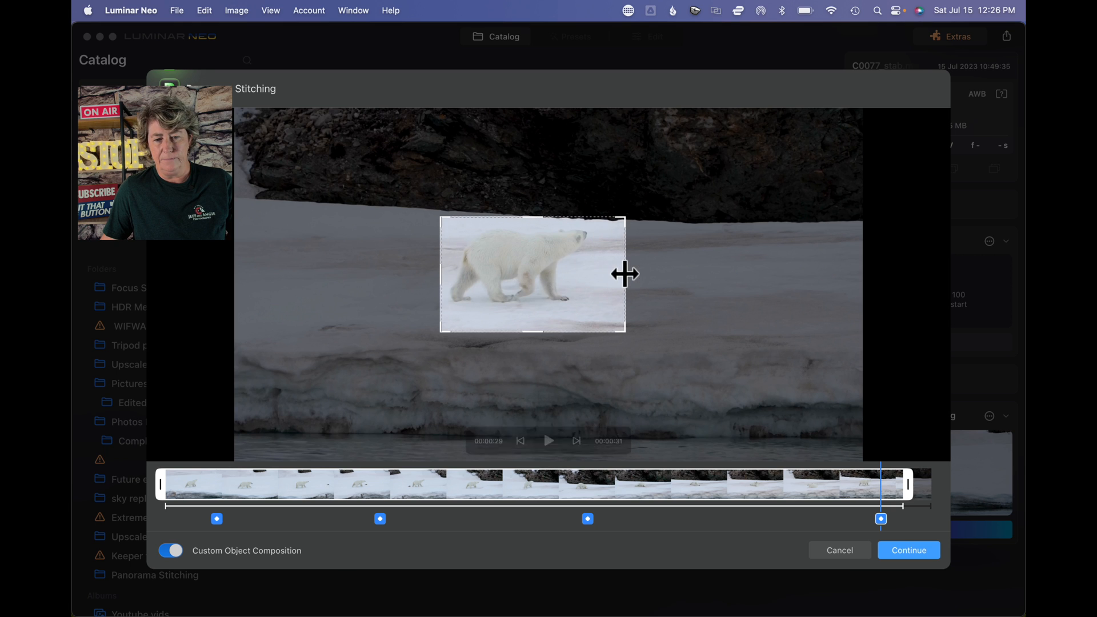
{"action": "mouse_move", "coordinate": [961, 532]}
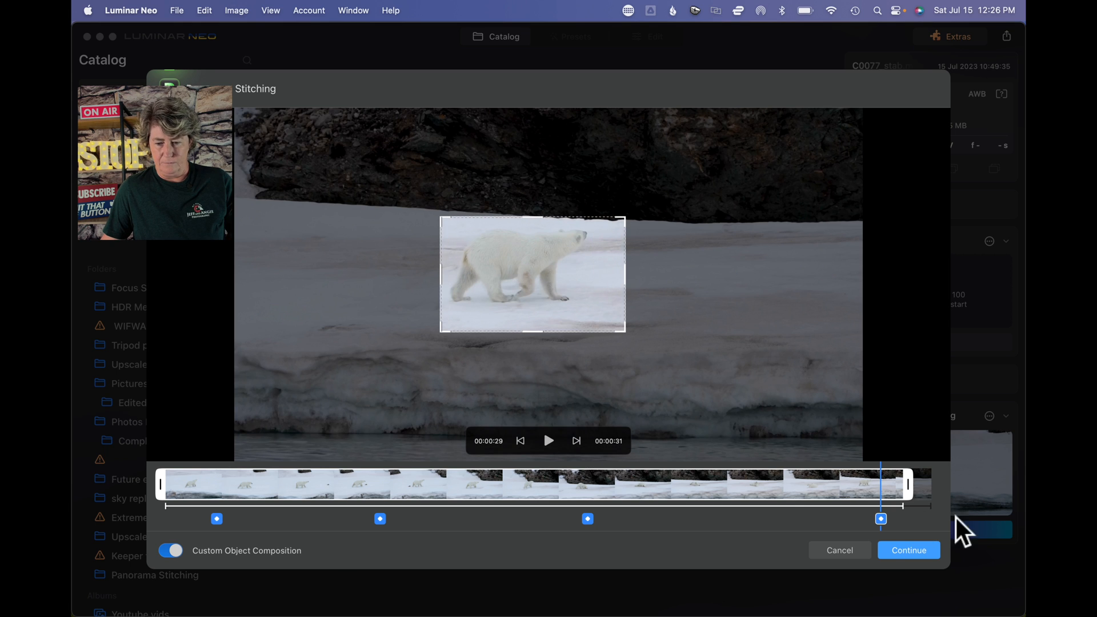
{"action": "mouse_move", "coordinate": [625, 449]}
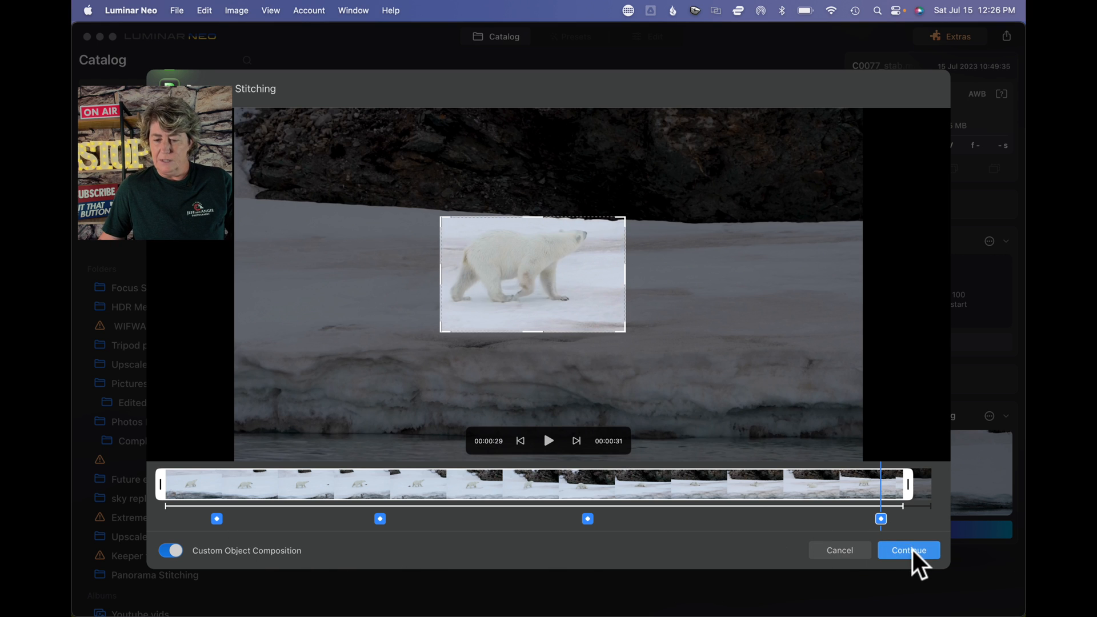
Proceed to the panorama preview and shift the panorama to straighten it
{"action": "left_click", "coordinate": [908, 550]}
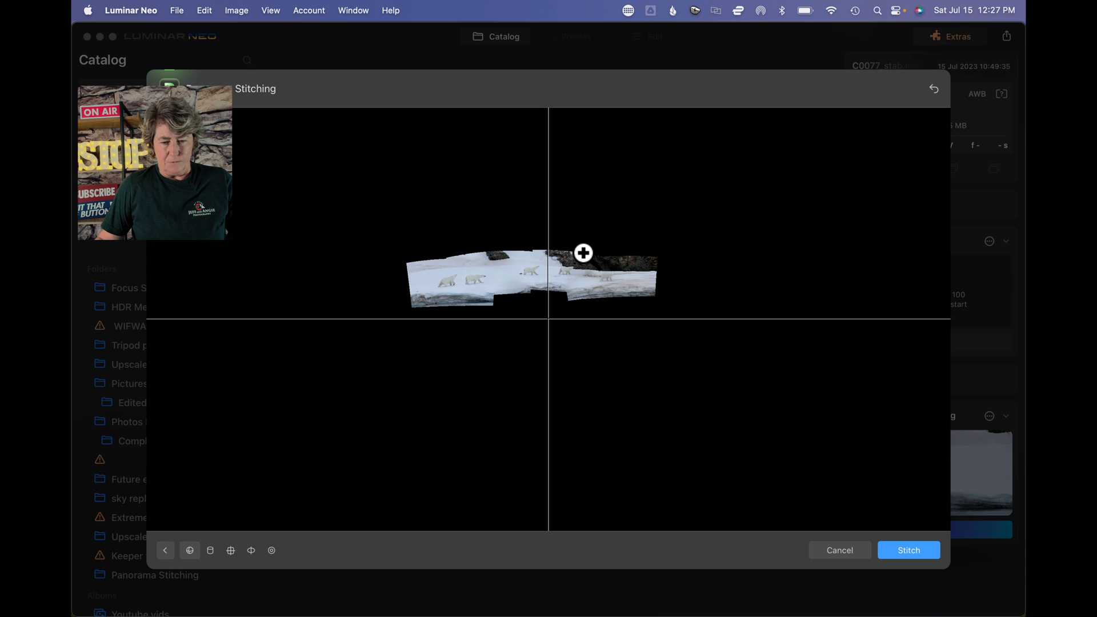
{"action": "left_click", "coordinate": [583, 252]}
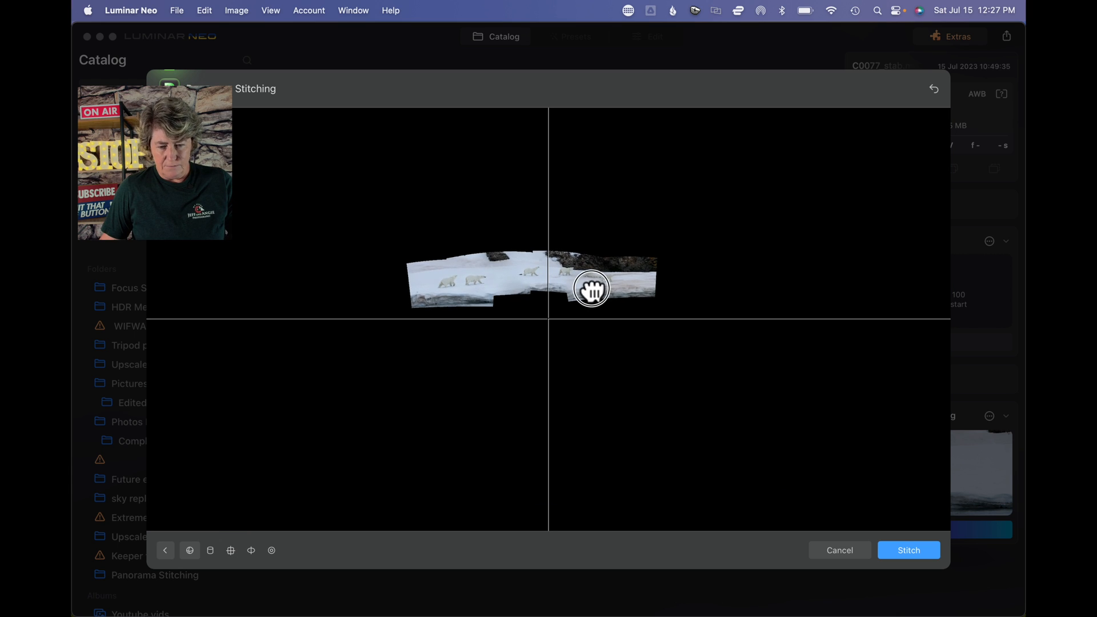
{"action": "left_click_drag", "start_coordinate": [592, 289], "coordinate": [594, 301]}
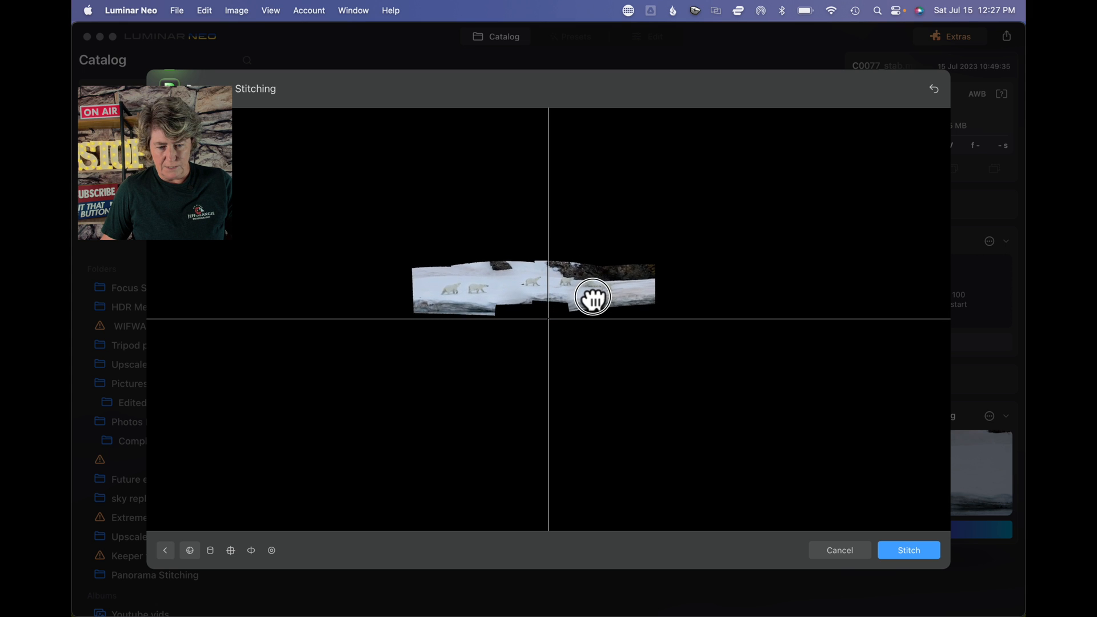
{"action": "left_click_drag", "start_coordinate": [591, 297], "coordinate": [593, 290]}
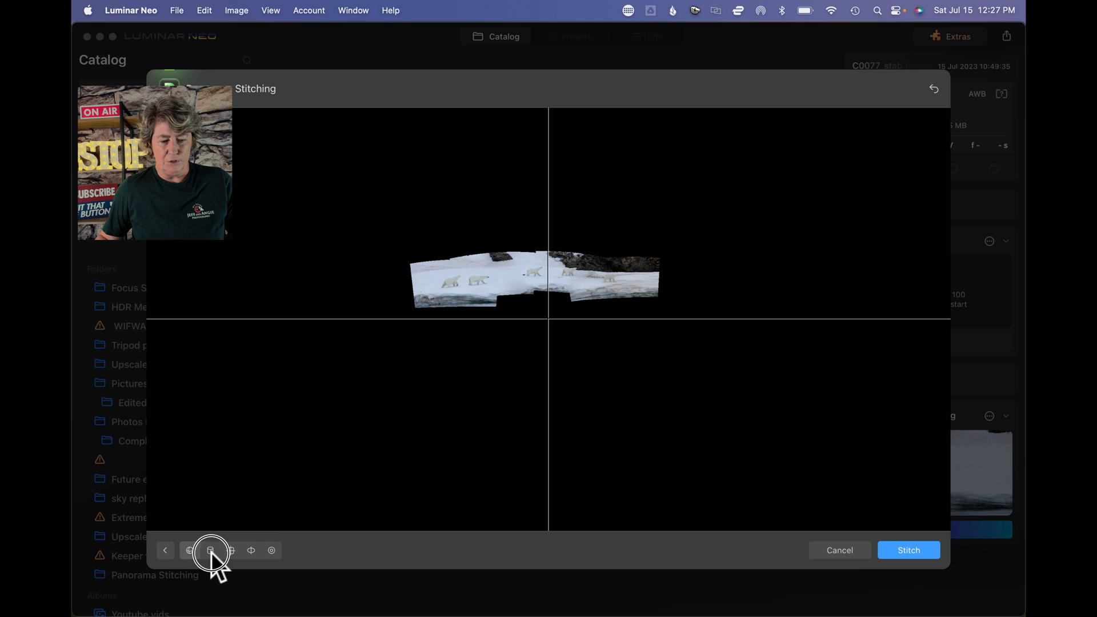
Try each projection style, tilt the perspective, then return to the original projection
{"action": "left_click", "coordinate": [231, 549]}
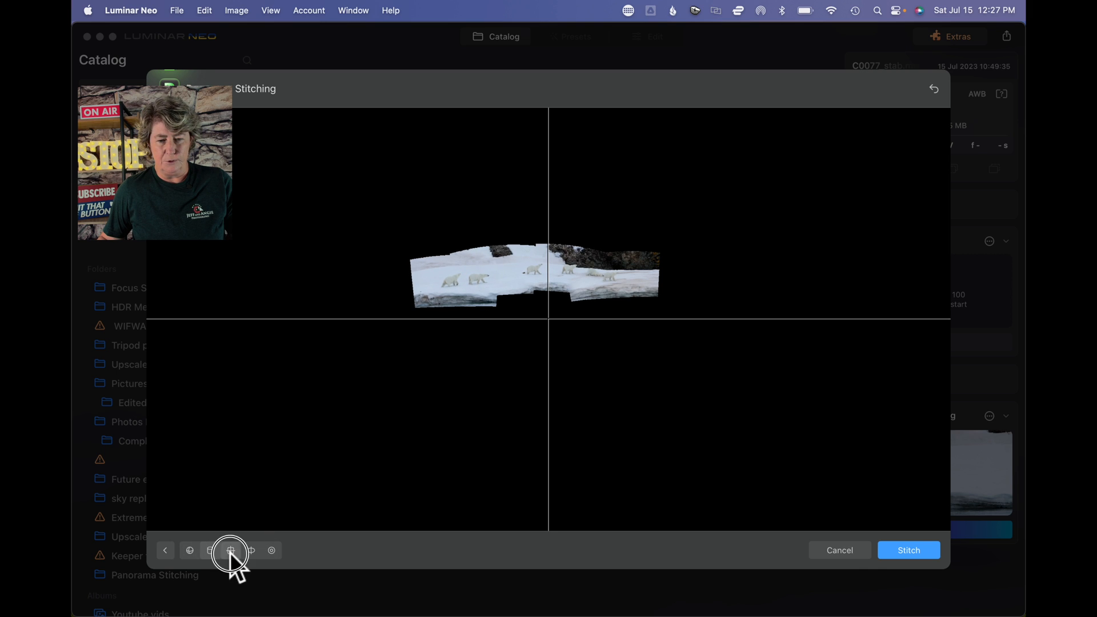
{"action": "left_click", "coordinate": [230, 551]}
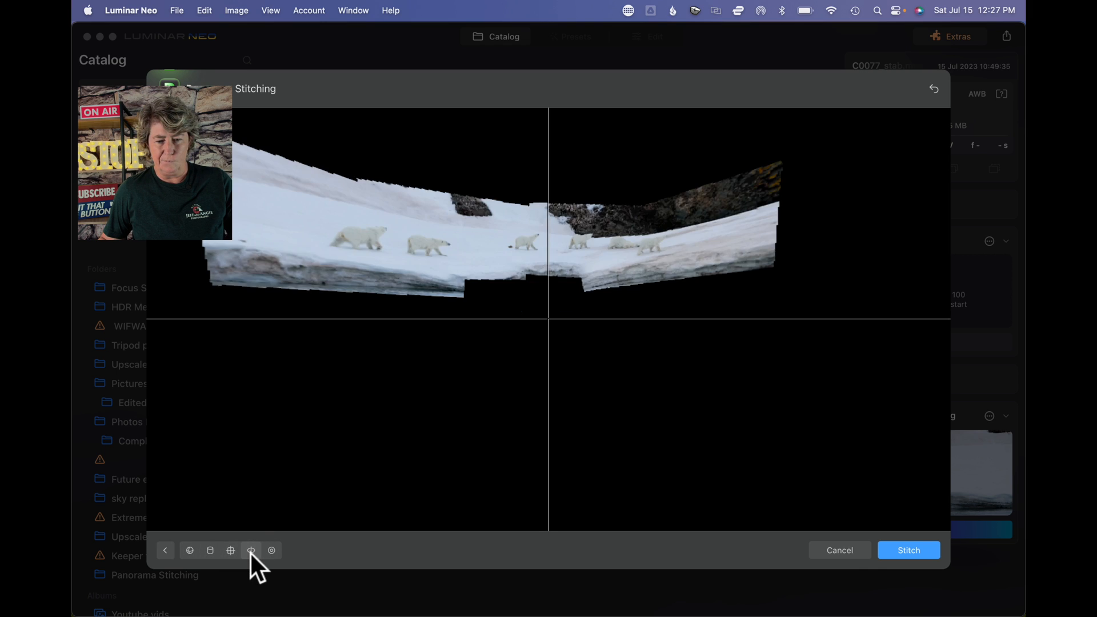
{"action": "left_click", "coordinate": [250, 551]}
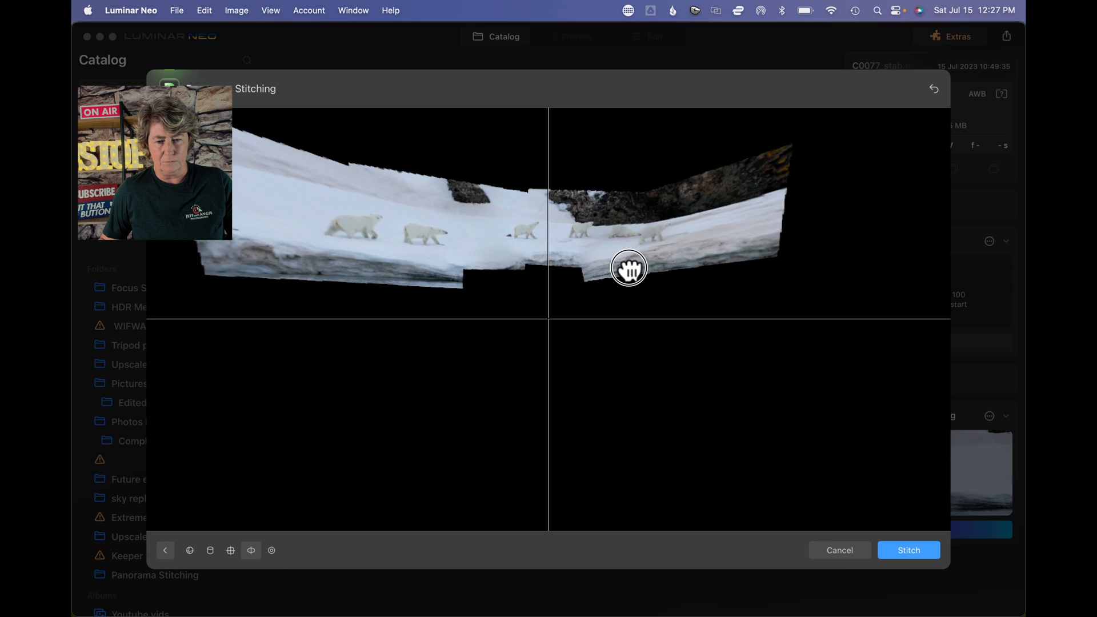
{"action": "left_click_drag", "start_coordinate": [629, 269], "coordinate": [644, 259]}
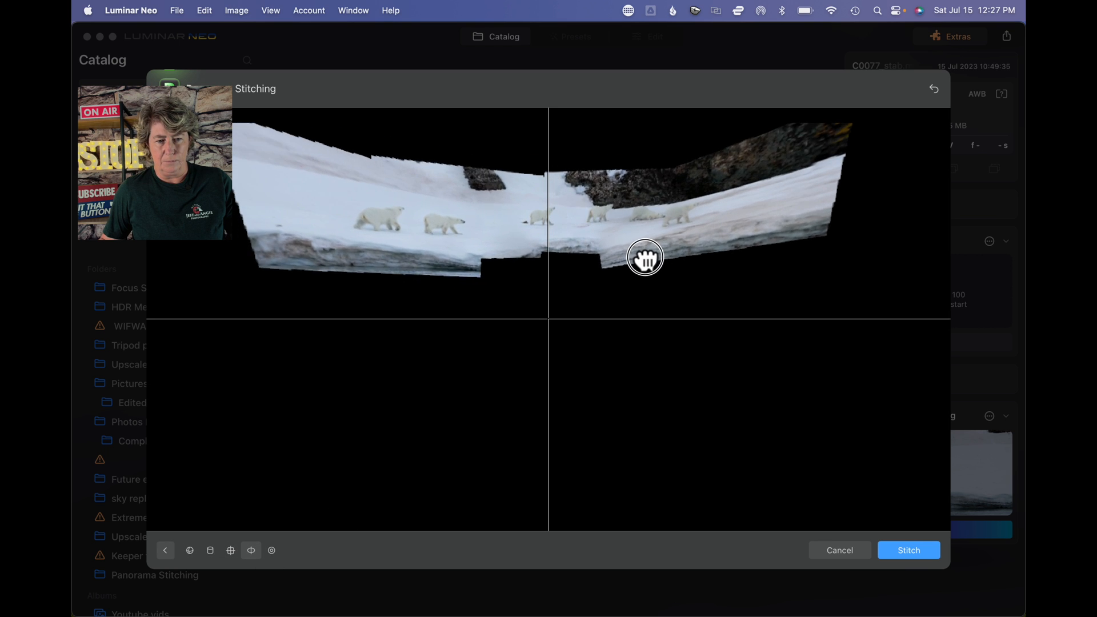
{"action": "left_click", "coordinate": [271, 550]}
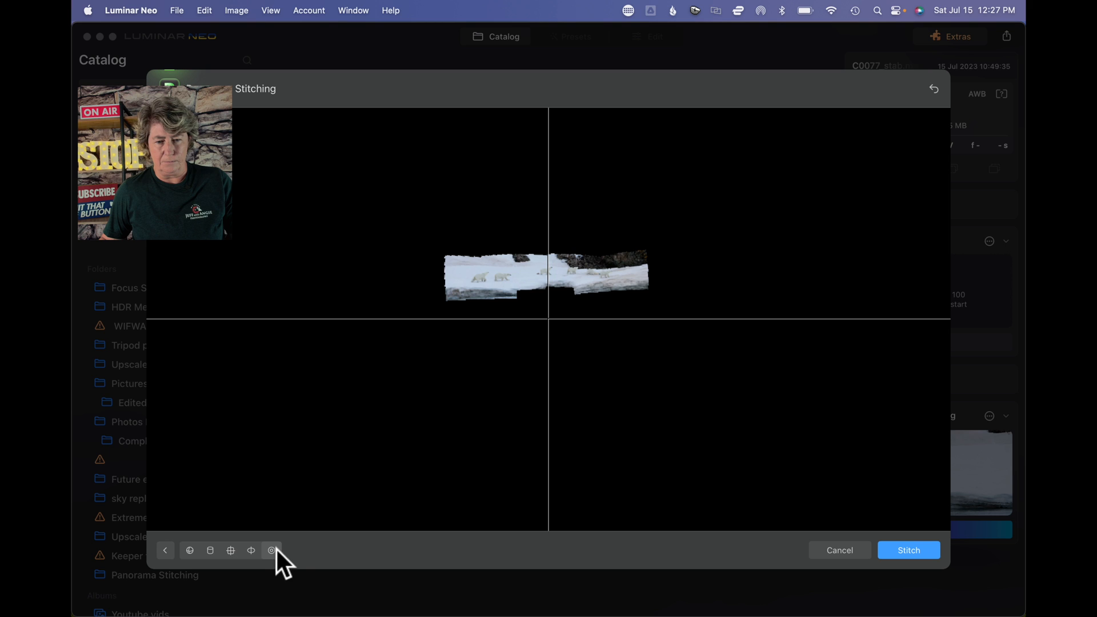
{"action": "left_click", "coordinate": [189, 550]}
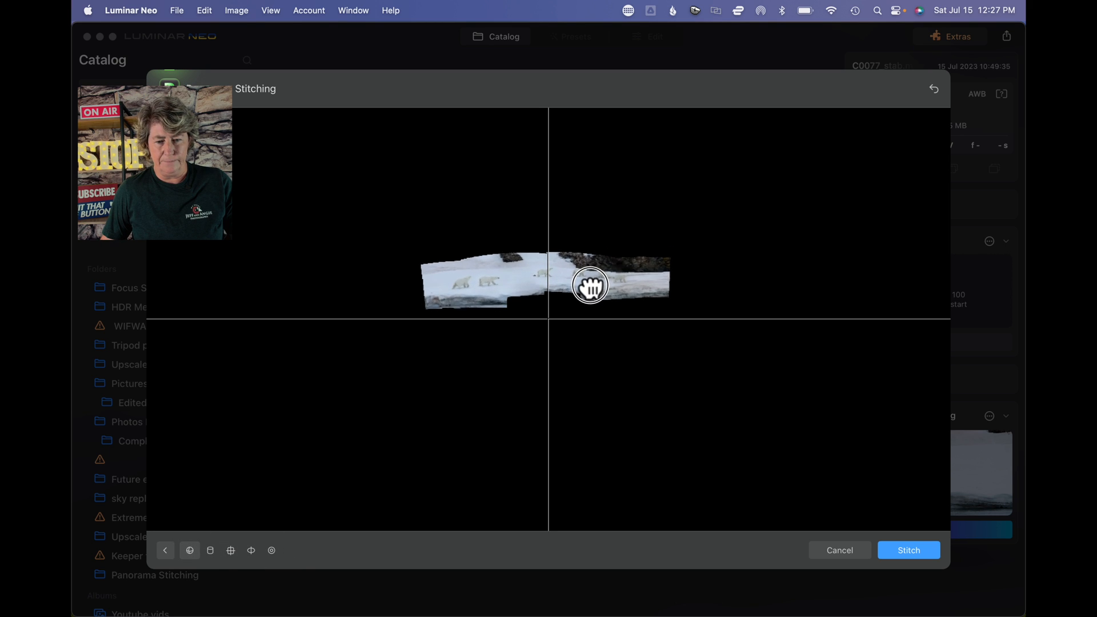
{"action": "left_click_drag", "start_coordinate": [590, 286], "coordinate": [593, 282]}
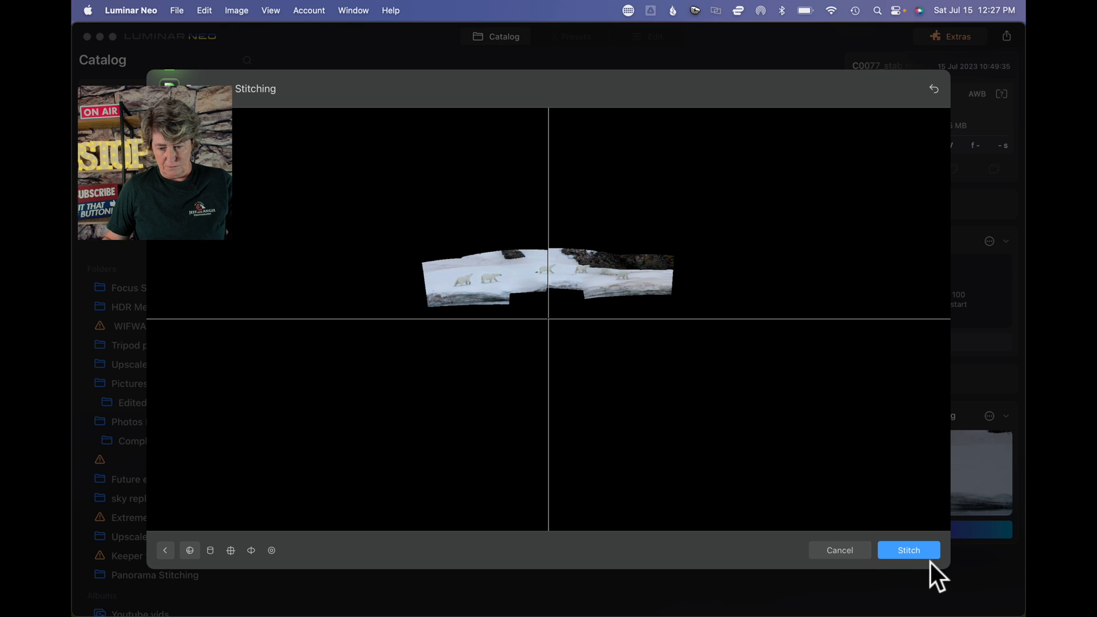
Stitch the polar bear panorama, rotate it straight in the crop frame, crop and save
{"action": "left_click", "coordinate": [909, 550]}
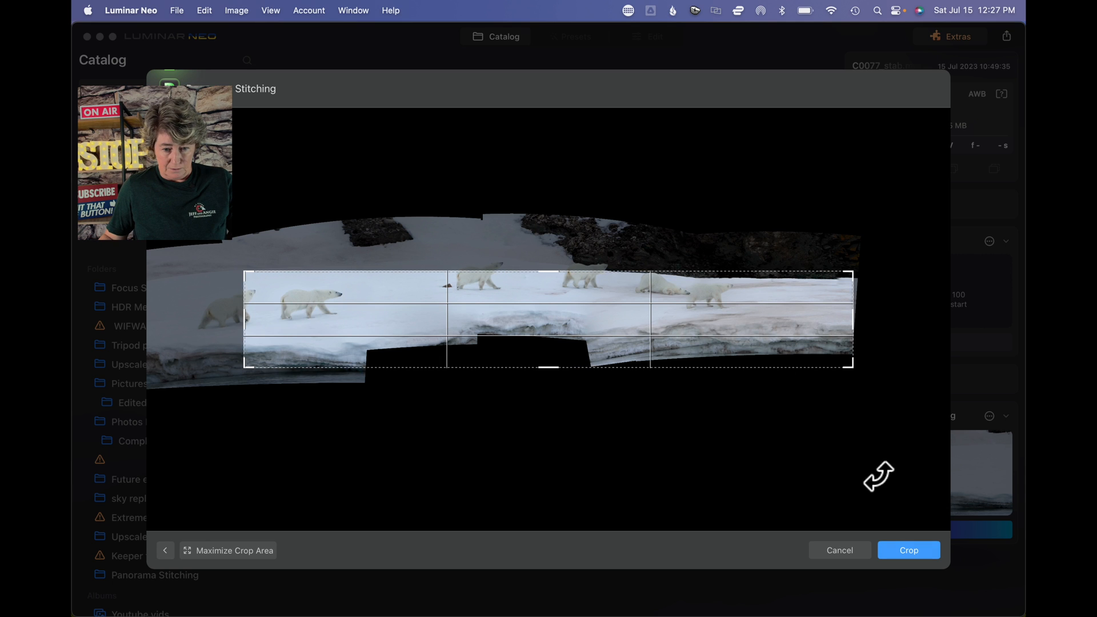
{"action": "left_click_drag", "start_coordinate": [879, 478], "coordinate": [763, 392]}
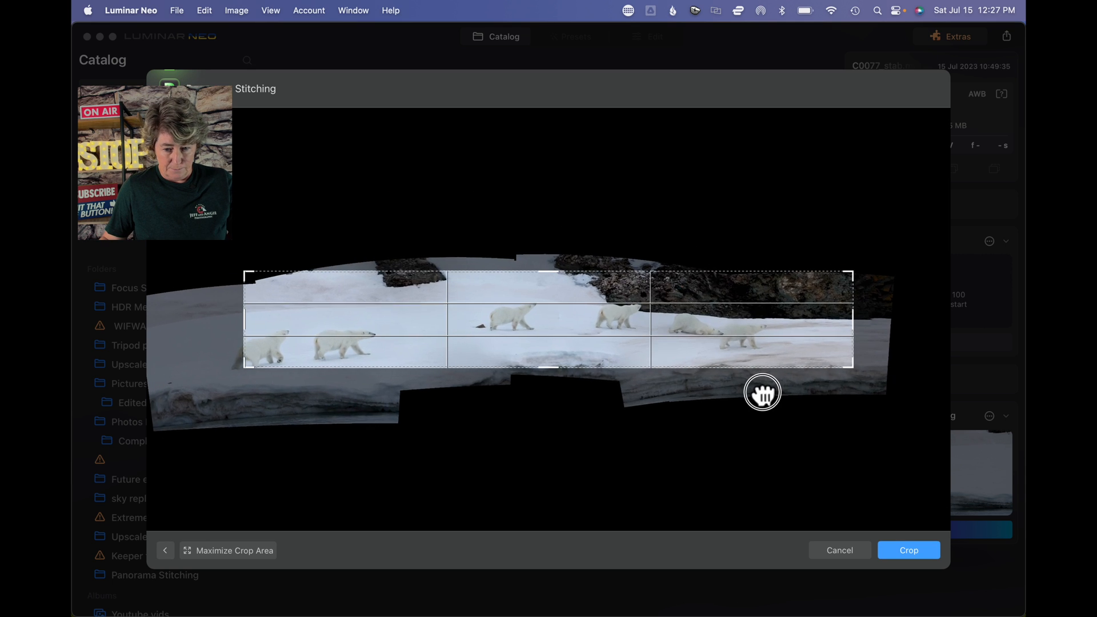
{"action": "left_click_drag", "start_coordinate": [762, 392], "coordinate": [814, 382]}
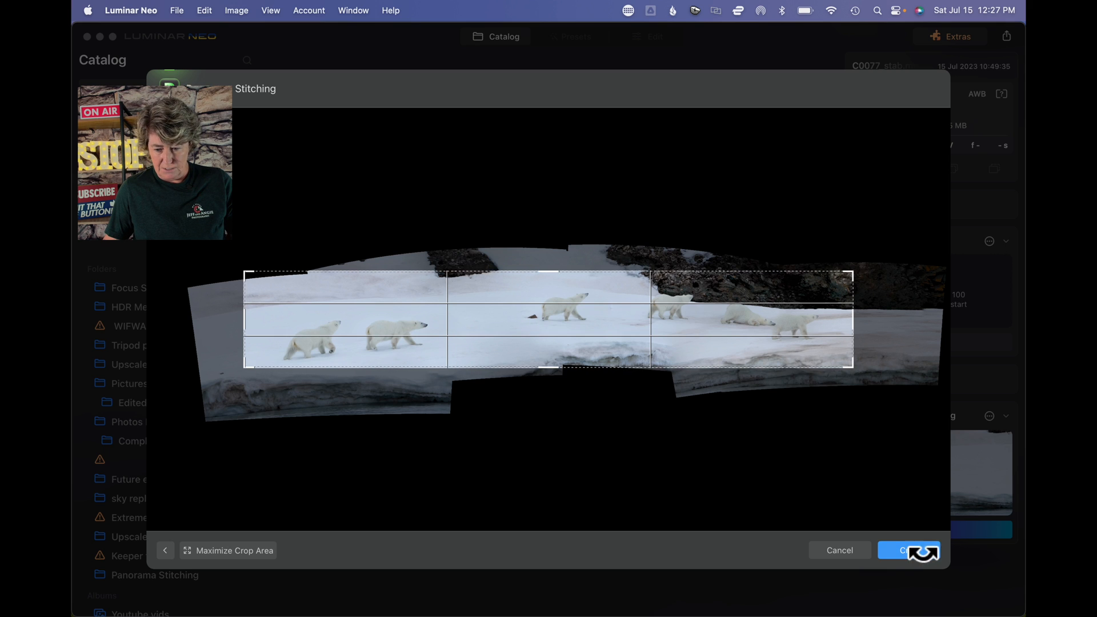
{"action": "left_click", "coordinate": [908, 550]}
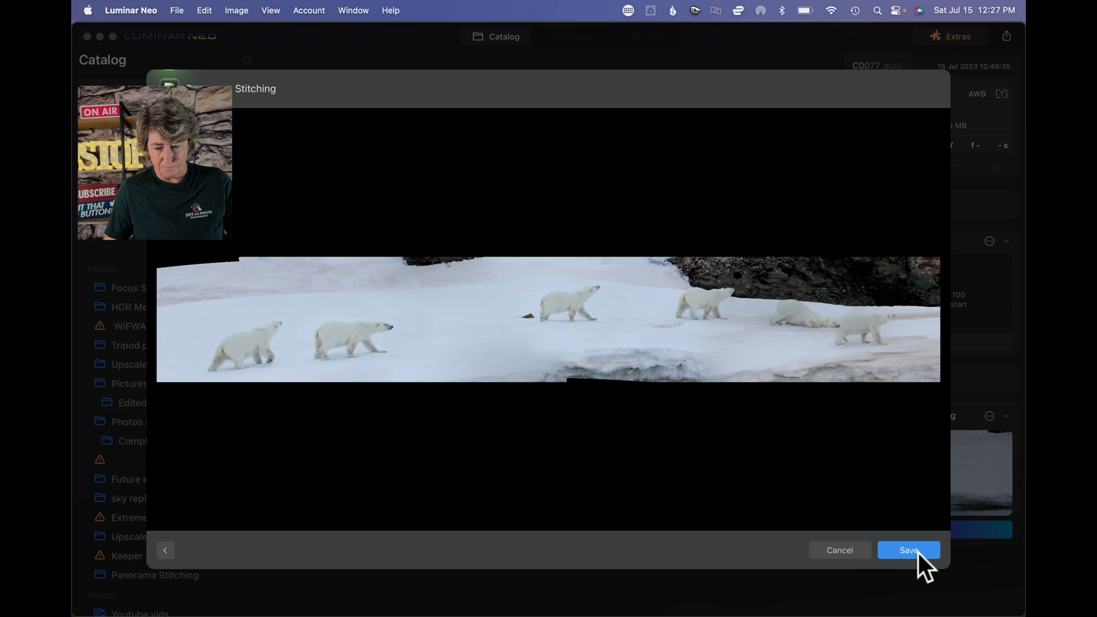
{"action": "left_click", "coordinate": [910, 550]}
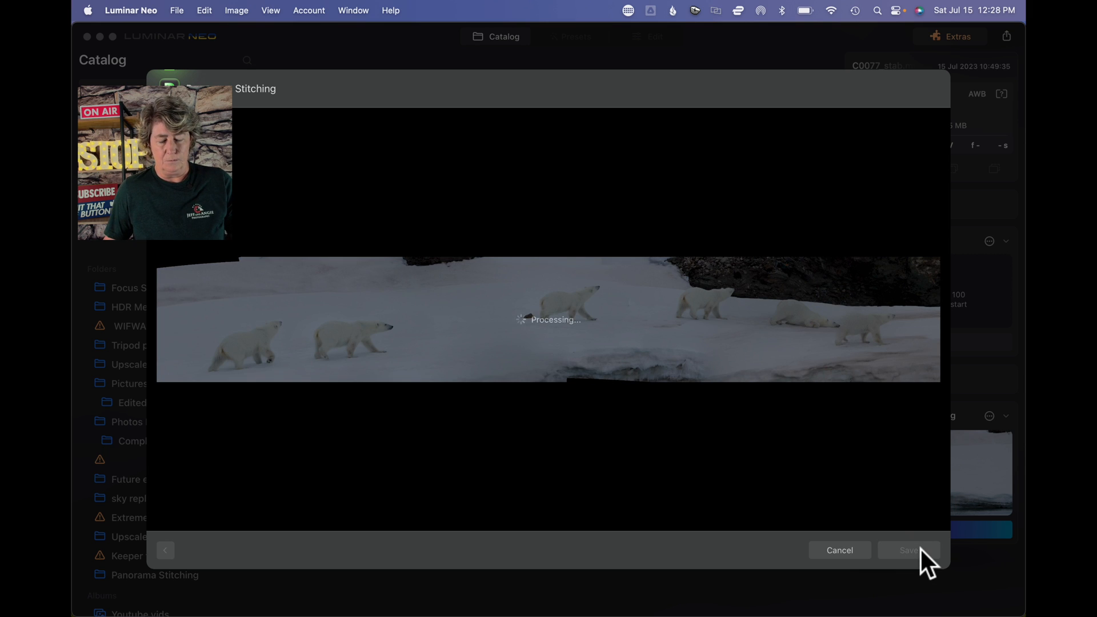
{"action": "left_click", "coordinate": [909, 550]}
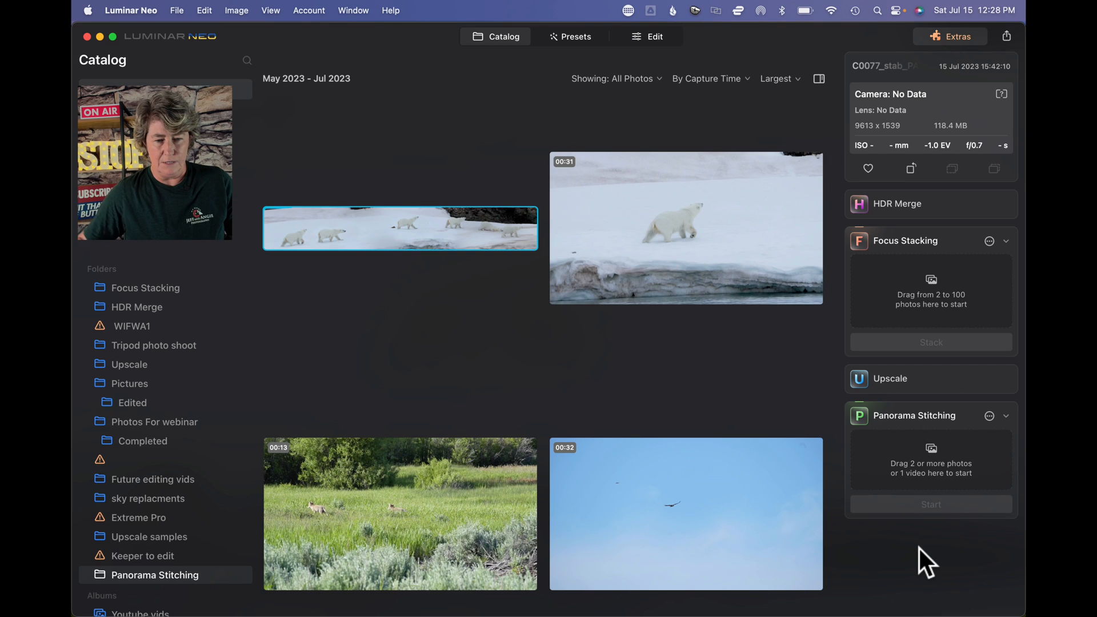
{"action": "mouse_move", "coordinate": [409, 241]}
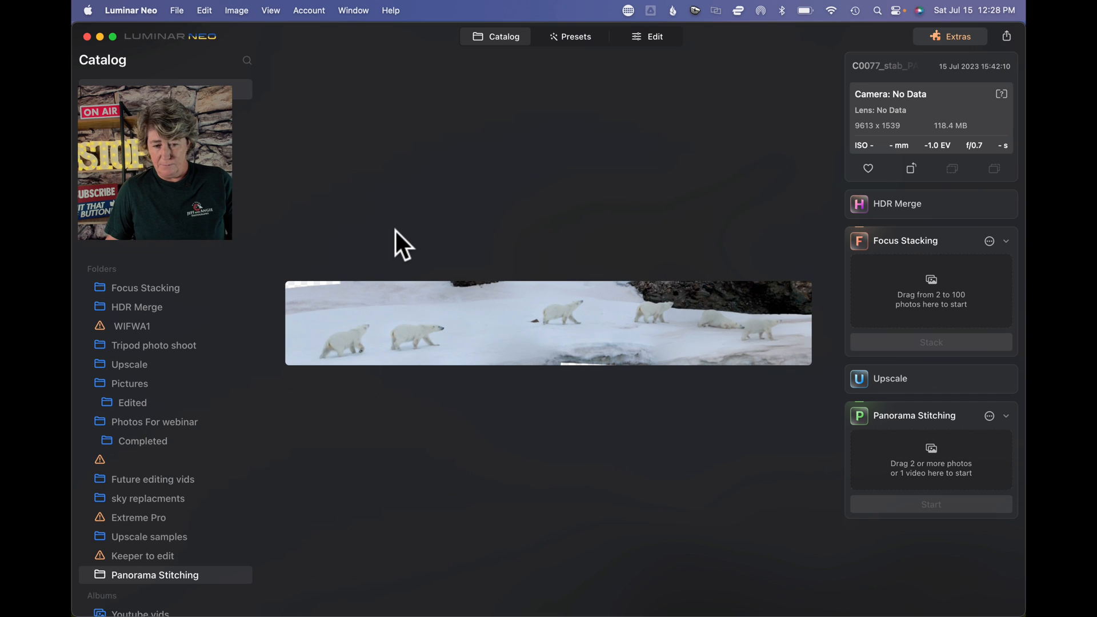
Zoom in and pan across the panorama to inspect the walking bears
{"action": "left_click", "coordinate": [868, 169]}
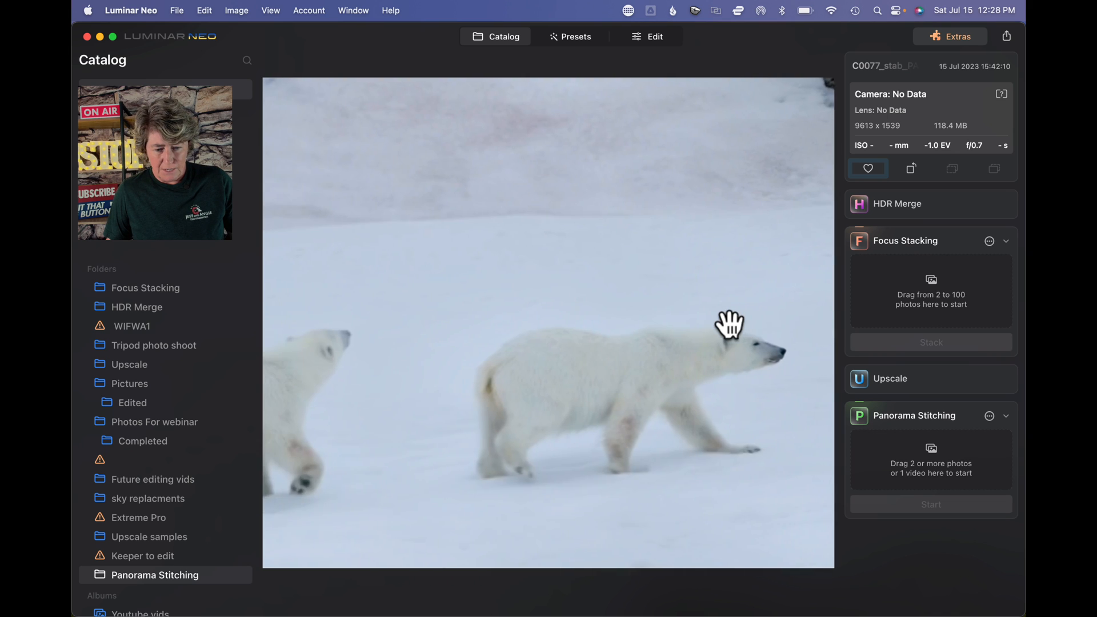
{"action": "left_click_drag", "start_coordinate": [728, 325], "coordinate": [712, 368]}
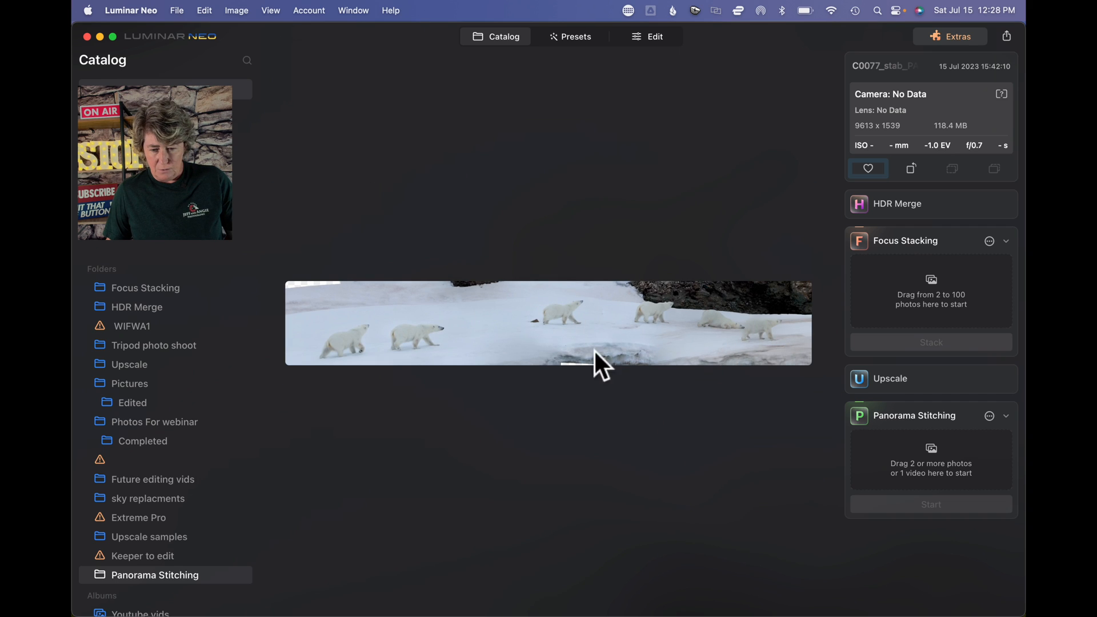
{"action": "mouse_move", "coordinate": [692, 311]}
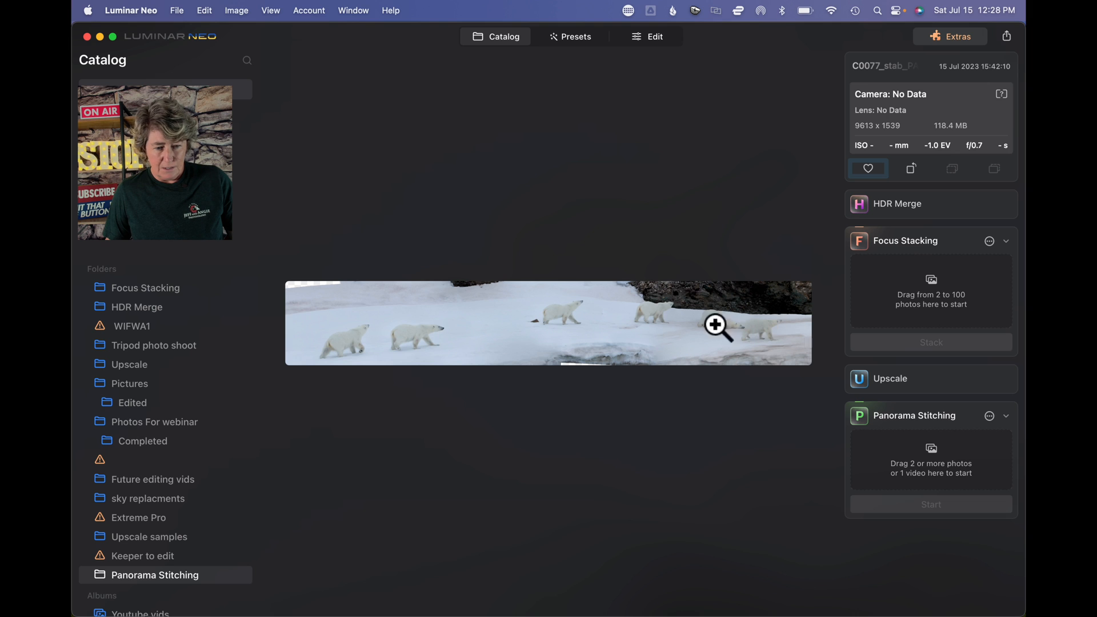
{"action": "left_click", "coordinate": [716, 326]}
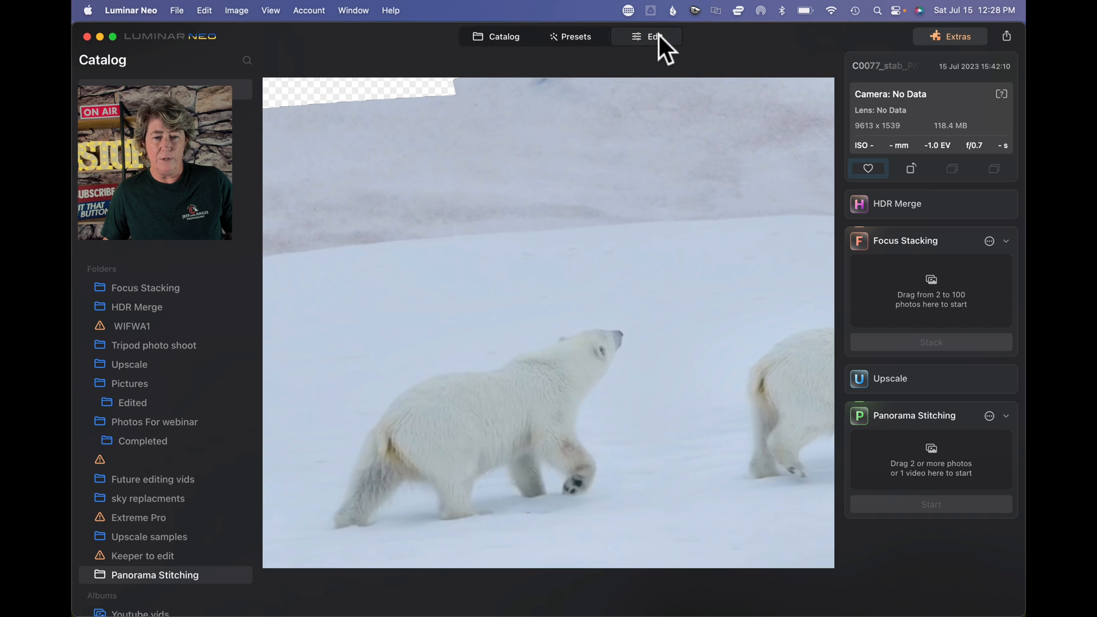
Open the panorama in Edit, bring up the Clone tool, then return to the catalog
{"action": "left_click", "coordinate": [651, 37]}
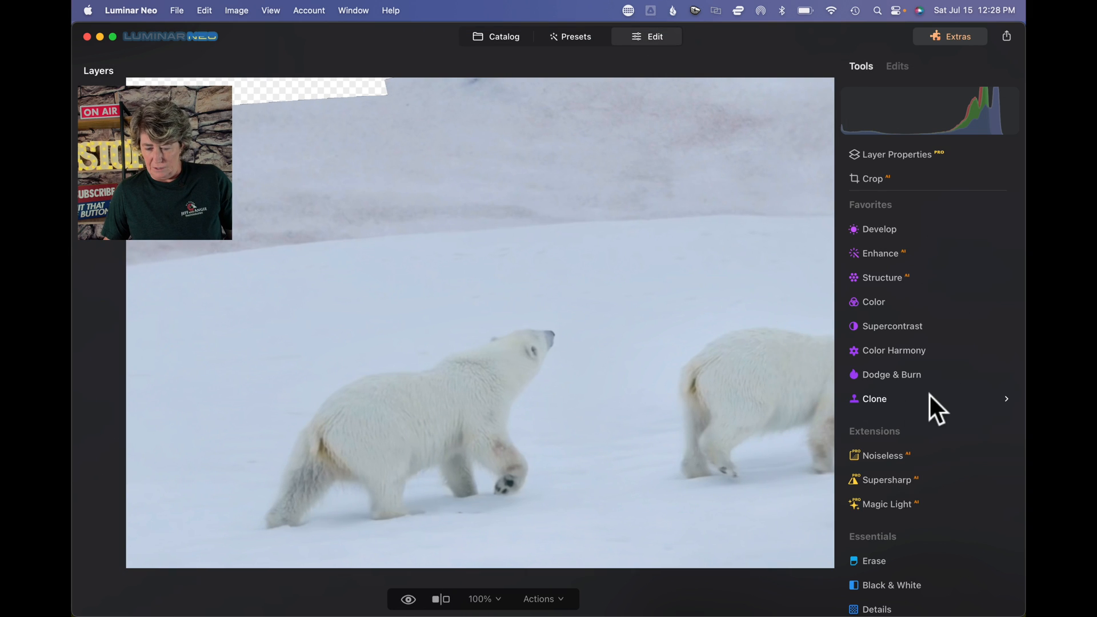
{"action": "left_click", "coordinate": [874, 399]}
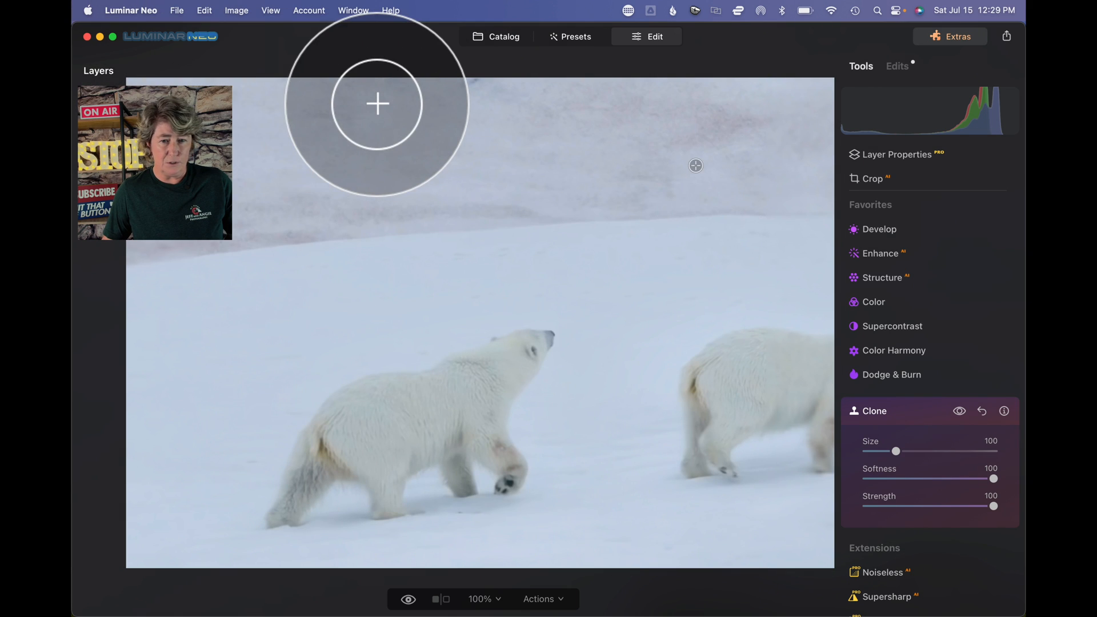
{"action": "mouse_move", "coordinate": [419, 110]}
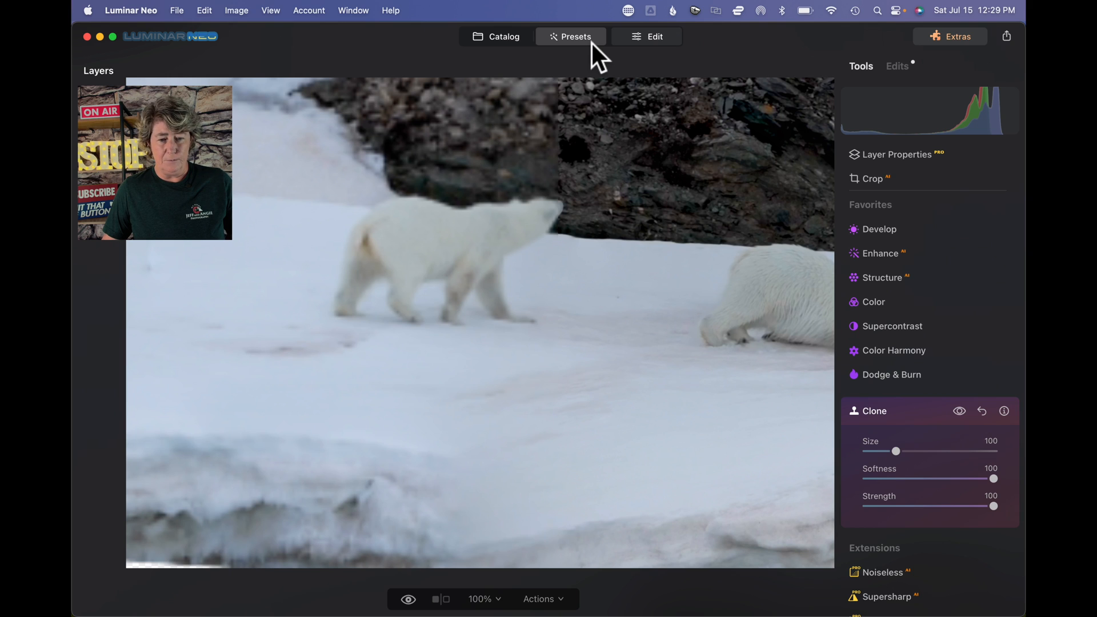
{"action": "left_click", "coordinate": [646, 37]}
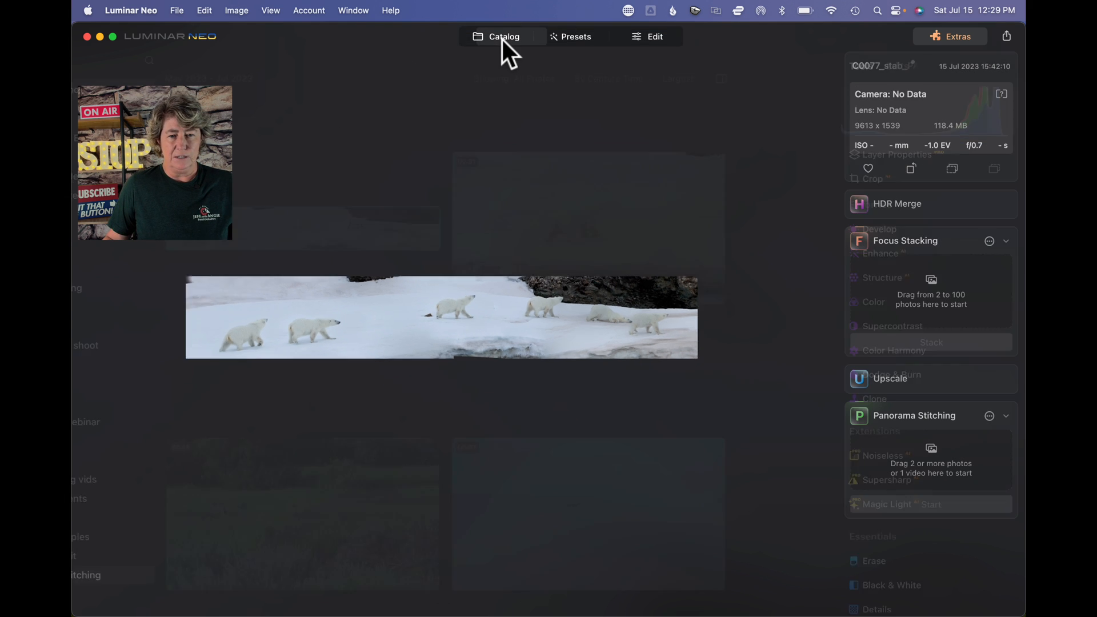
Open the Still pano Video album and start stitching three sunset cloud photos
{"action": "left_click", "coordinate": [502, 37]}
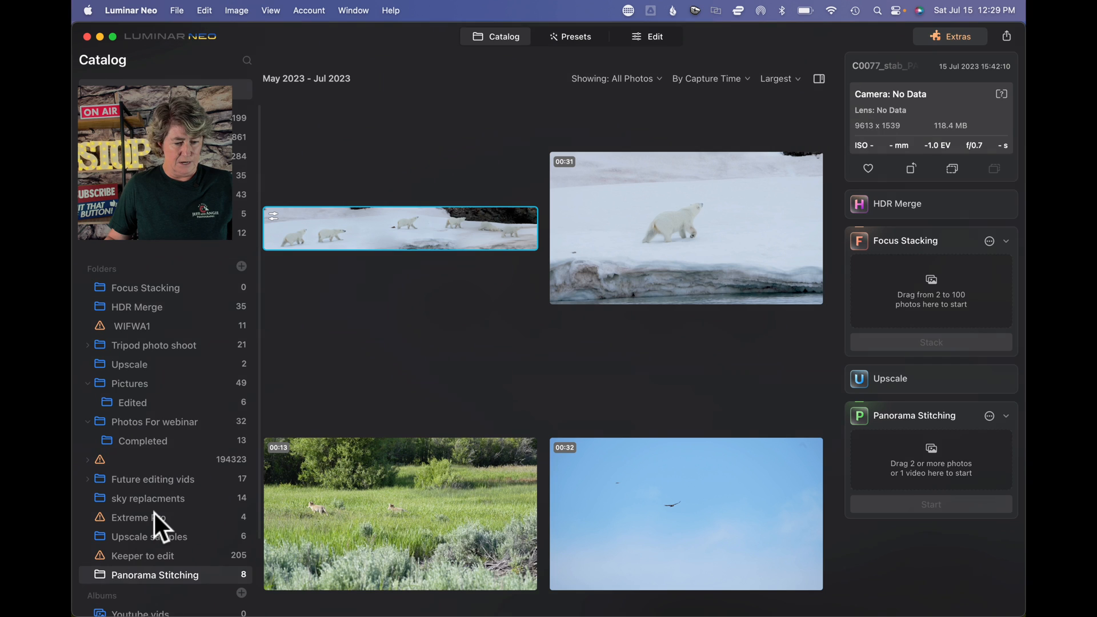
{"action": "scroll", "scroll_direction": "down", "scroll_amount": 3}
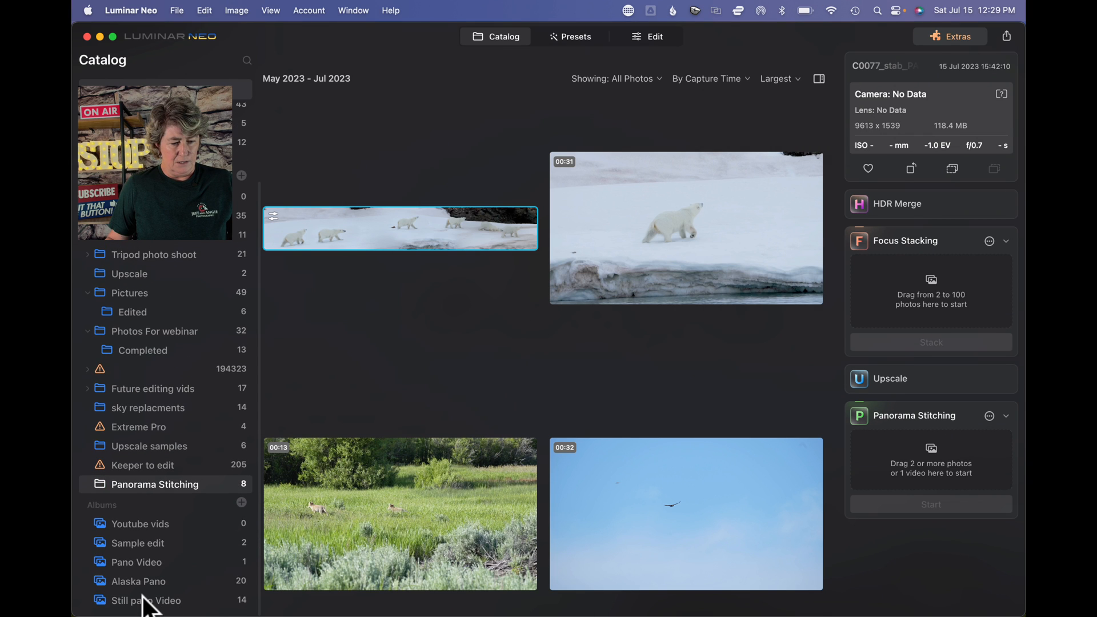
{"action": "left_click", "coordinate": [146, 601]}
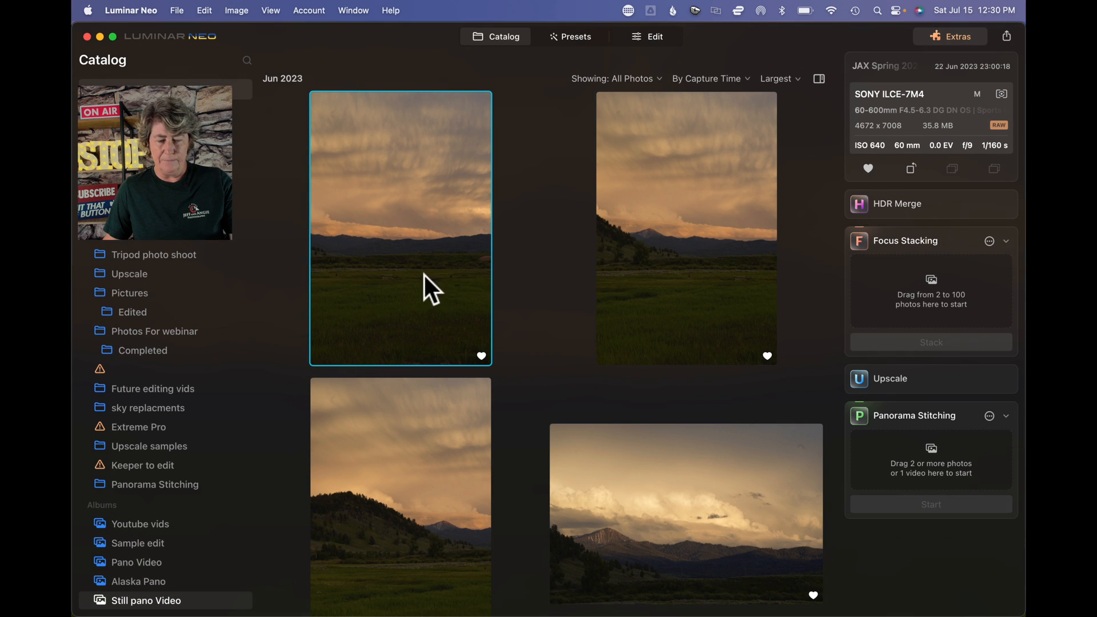
{"action": "mouse_move", "coordinate": [461, 286]}
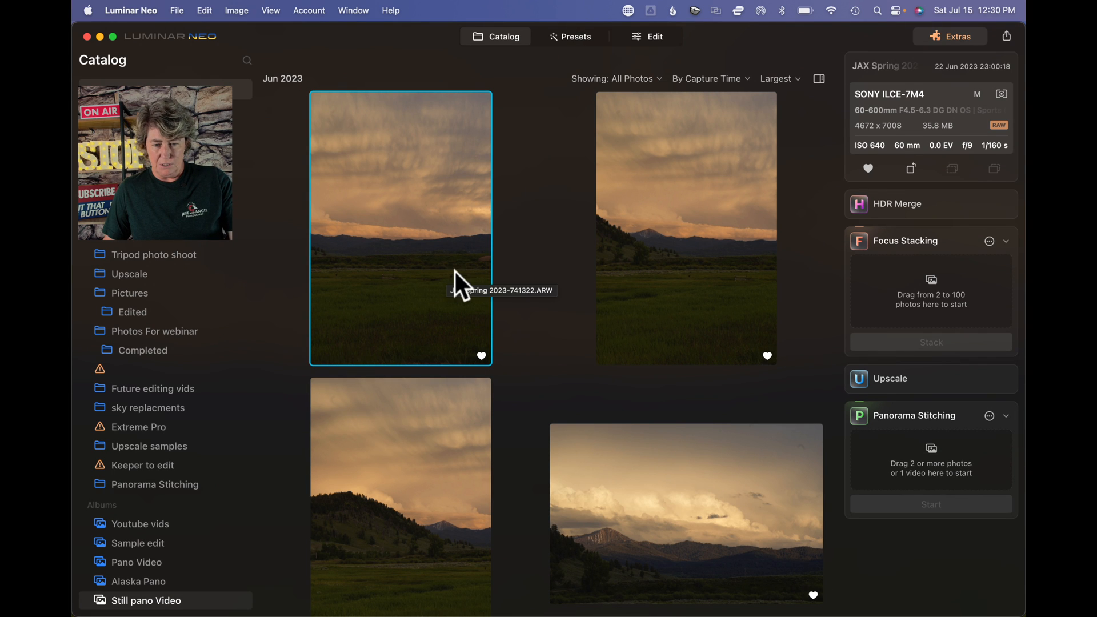
{"action": "mouse_move", "coordinate": [709, 290]}
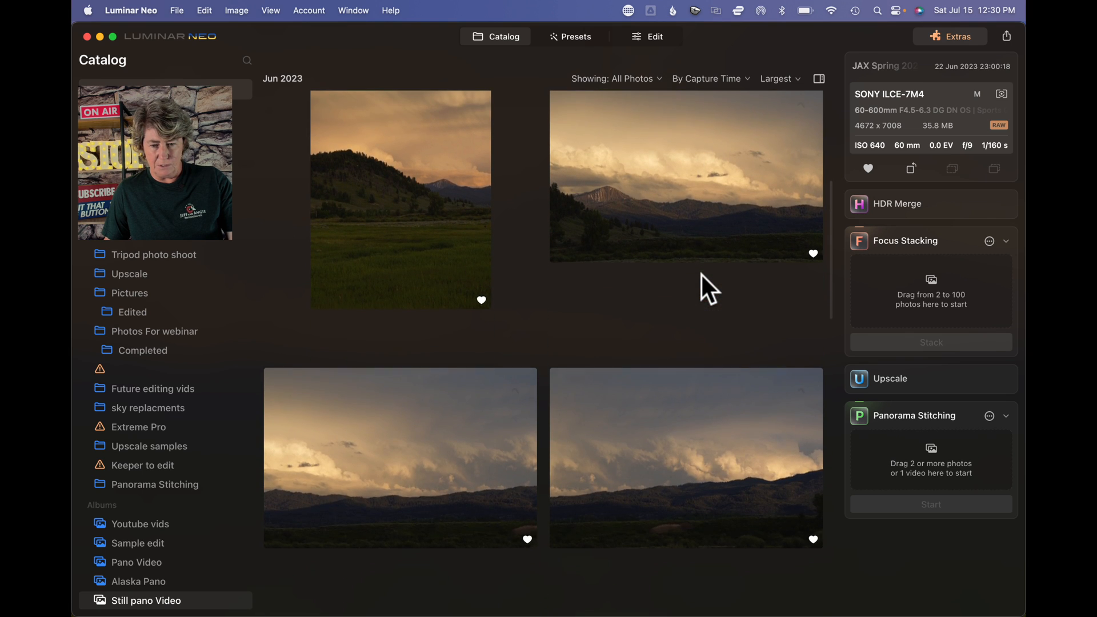
{"action": "scroll", "scroll_direction": "down", "scroll_amount": 3}
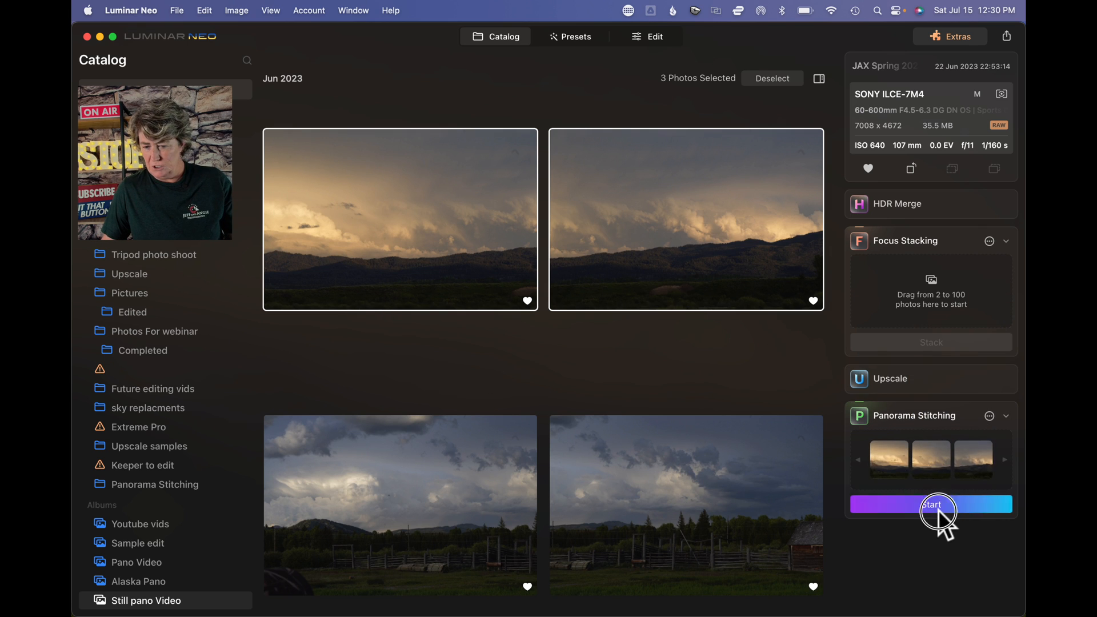
{"action": "left_click", "coordinate": [935, 504]}
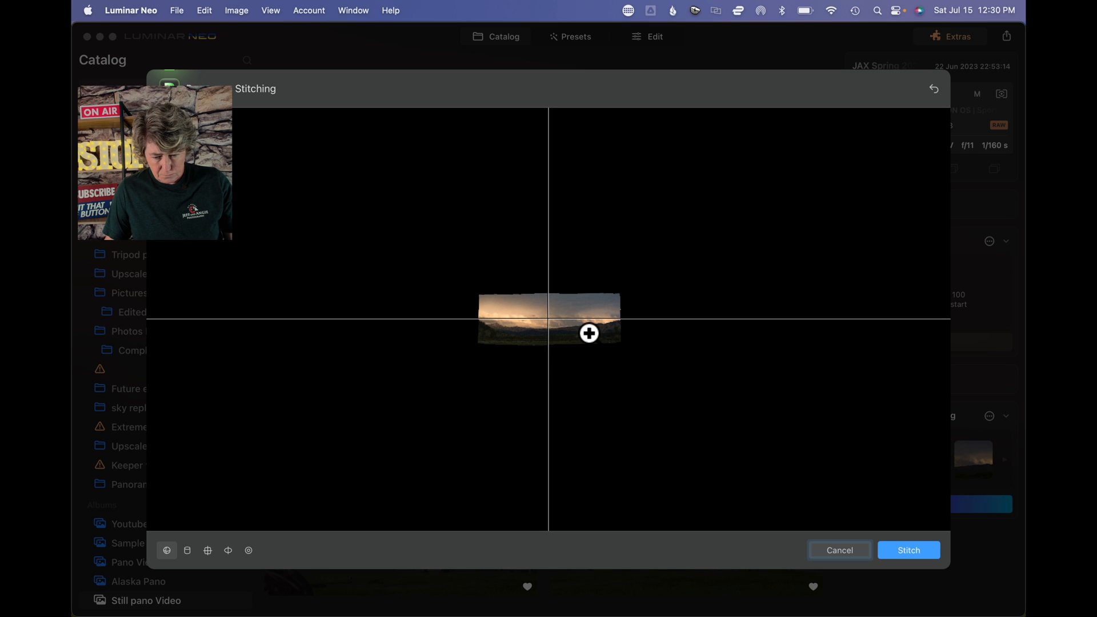
Stitch, crop and save the three sunset photos, then select the new panorama
{"action": "left_click", "coordinate": [909, 550]}
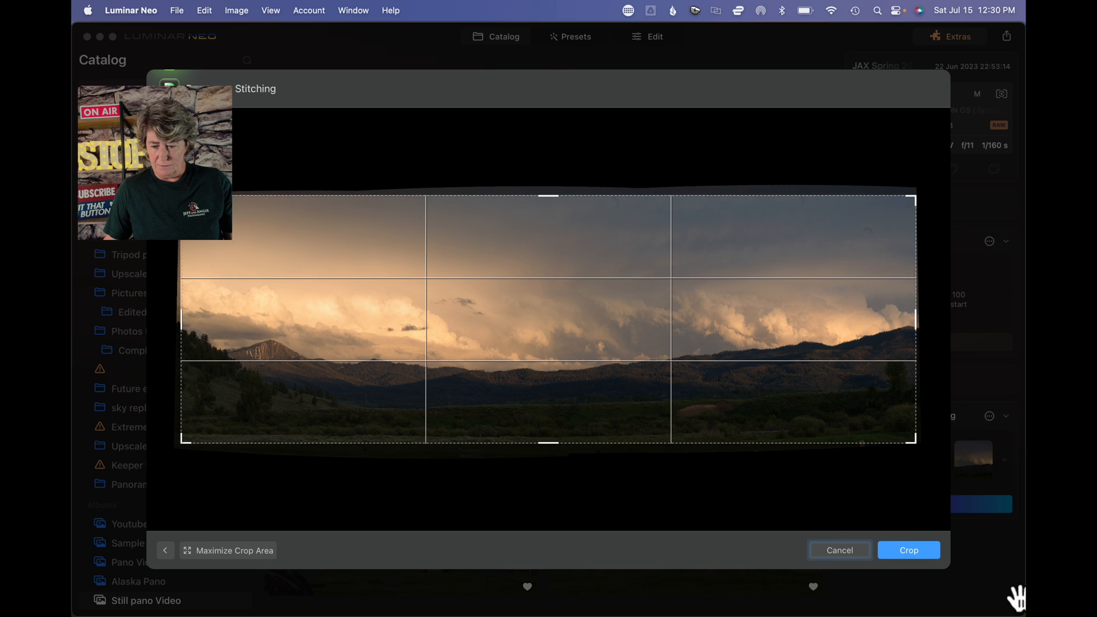
{"action": "left_click", "coordinate": [908, 549]}
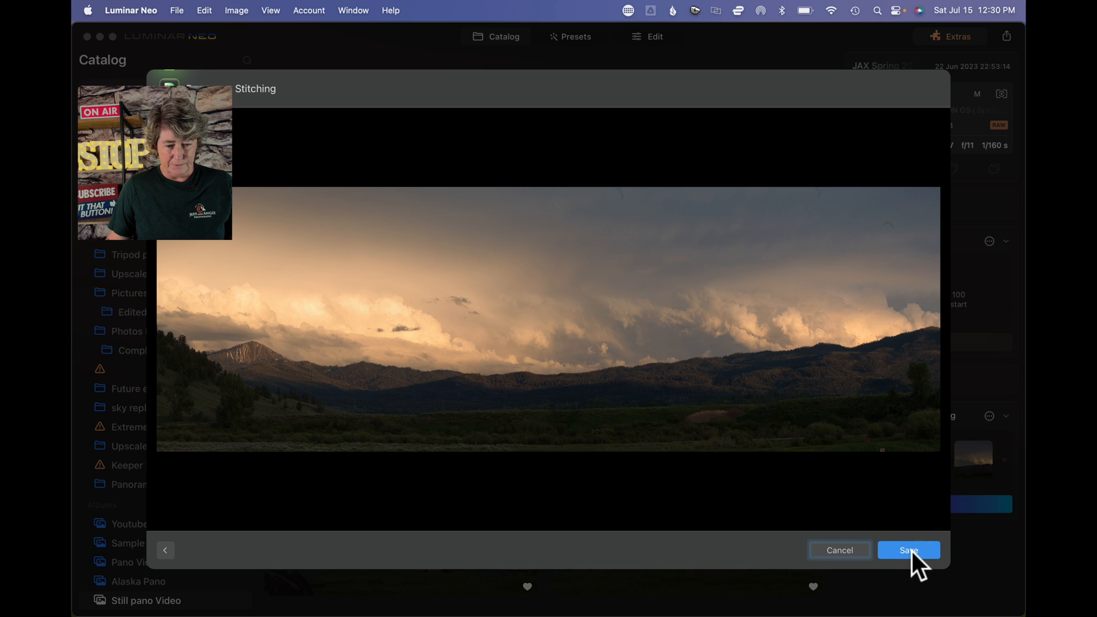
{"action": "left_click", "coordinate": [908, 550]}
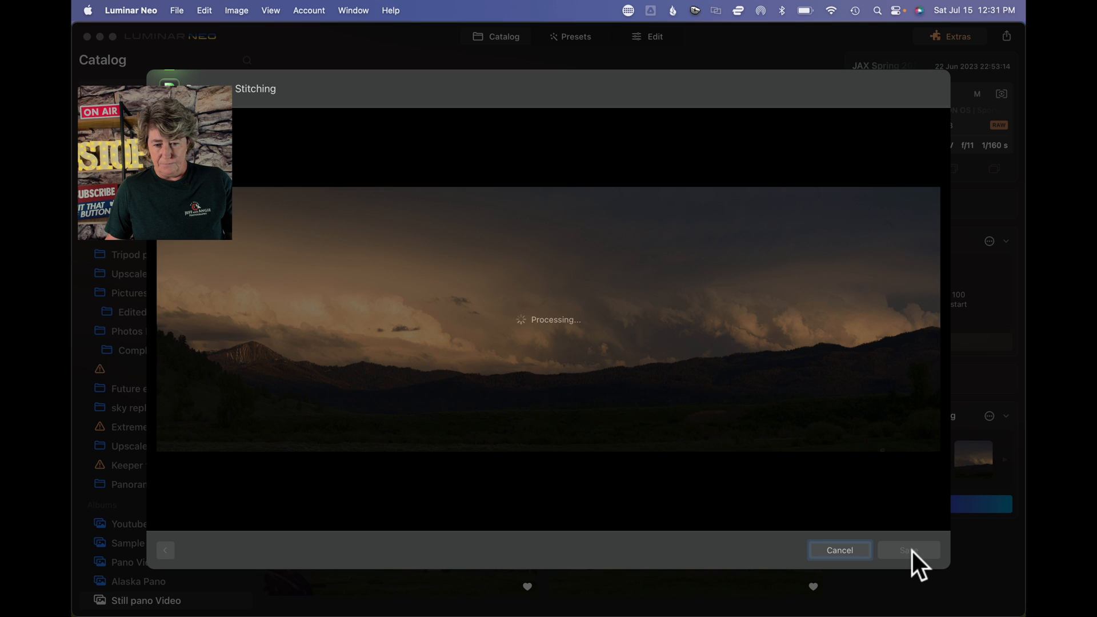
{"action": "left_click", "coordinate": [908, 550]}
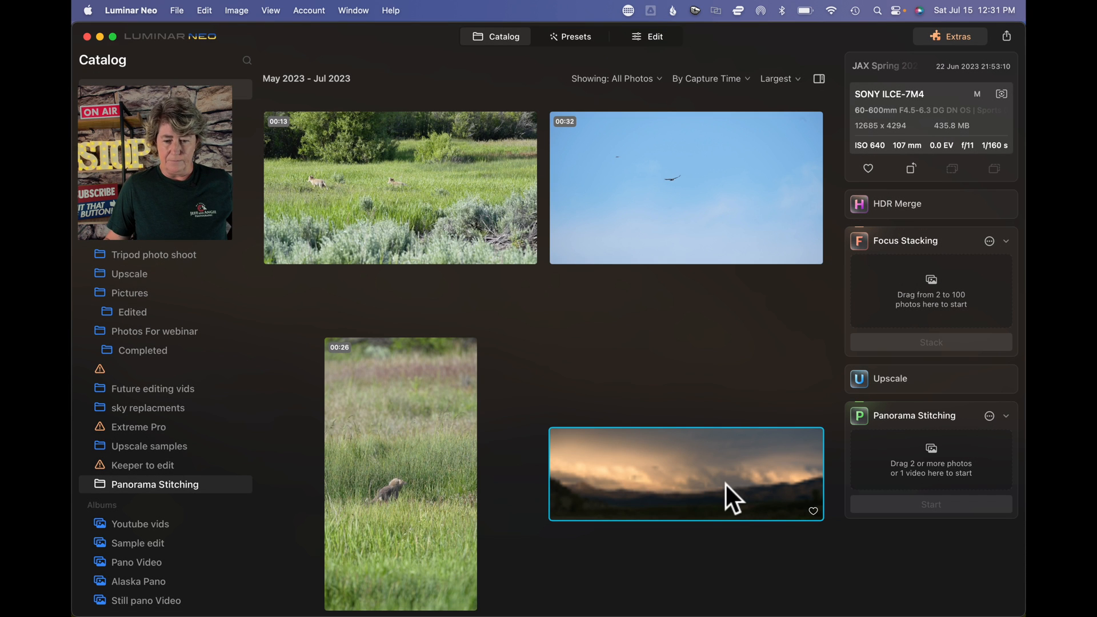
{"action": "mouse_move", "coordinate": [693, 15]}
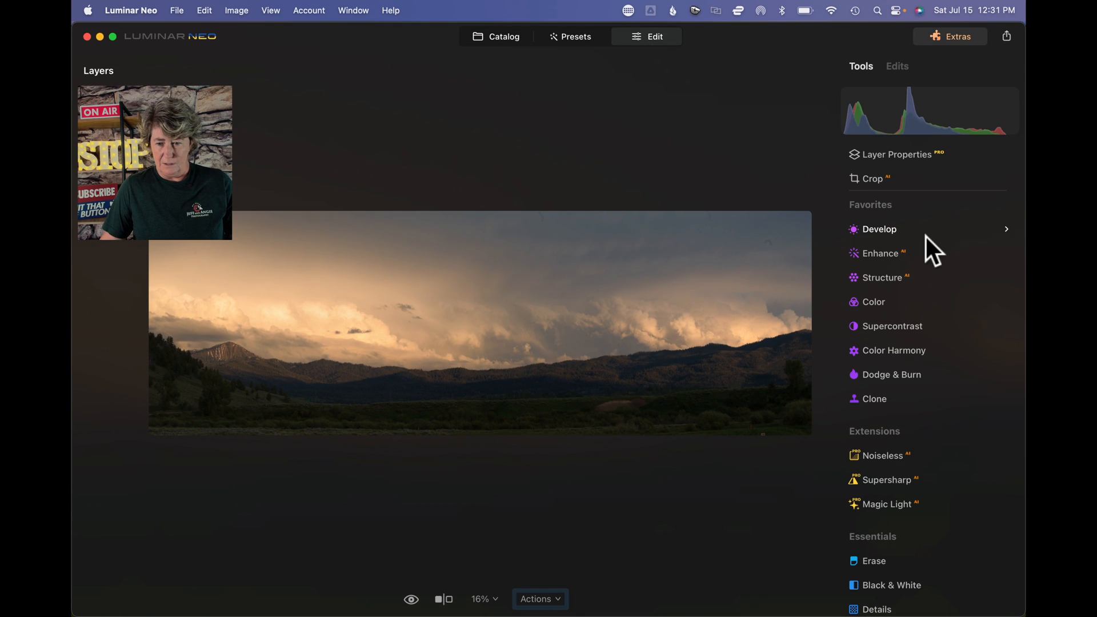
In Develop, set Highlights to -100, Shadows to 79 and Smart Contrast to 26
{"action": "left_click", "coordinate": [881, 229]}
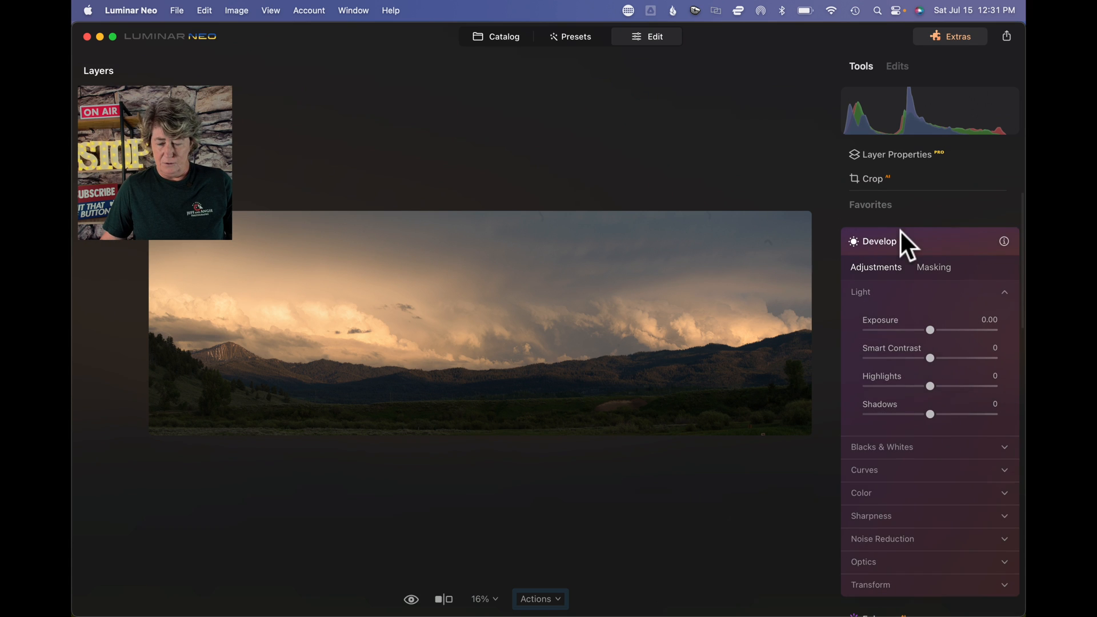
{"action": "left_click_drag", "start_coordinate": [950, 386], "coordinate": [927, 386]}
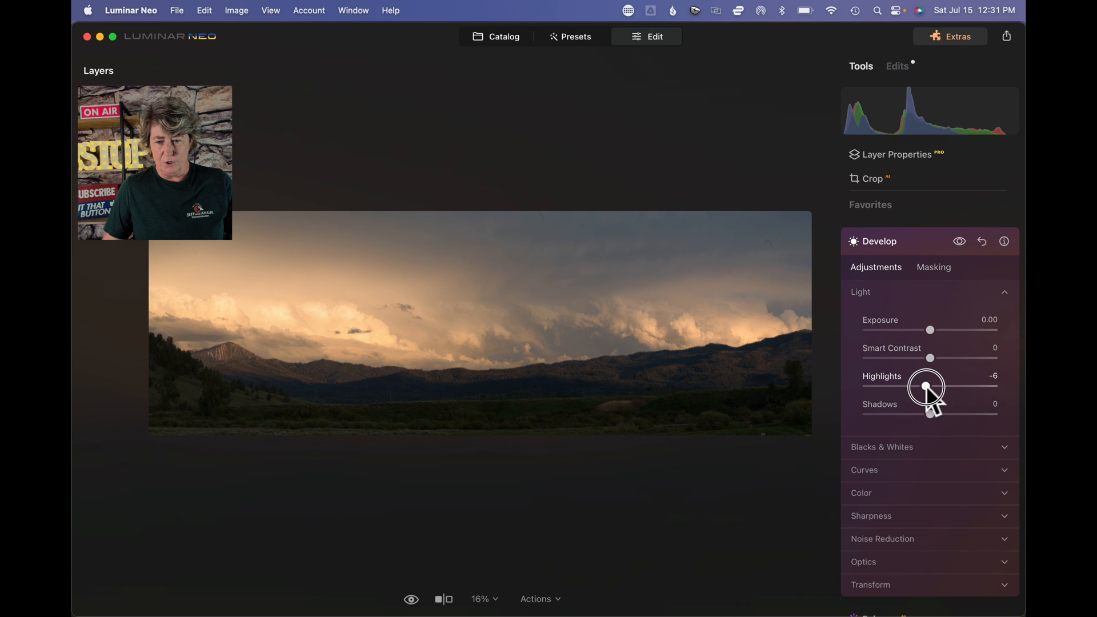
{"action": "left_click_drag", "start_coordinate": [926, 388], "coordinate": [863, 388]}
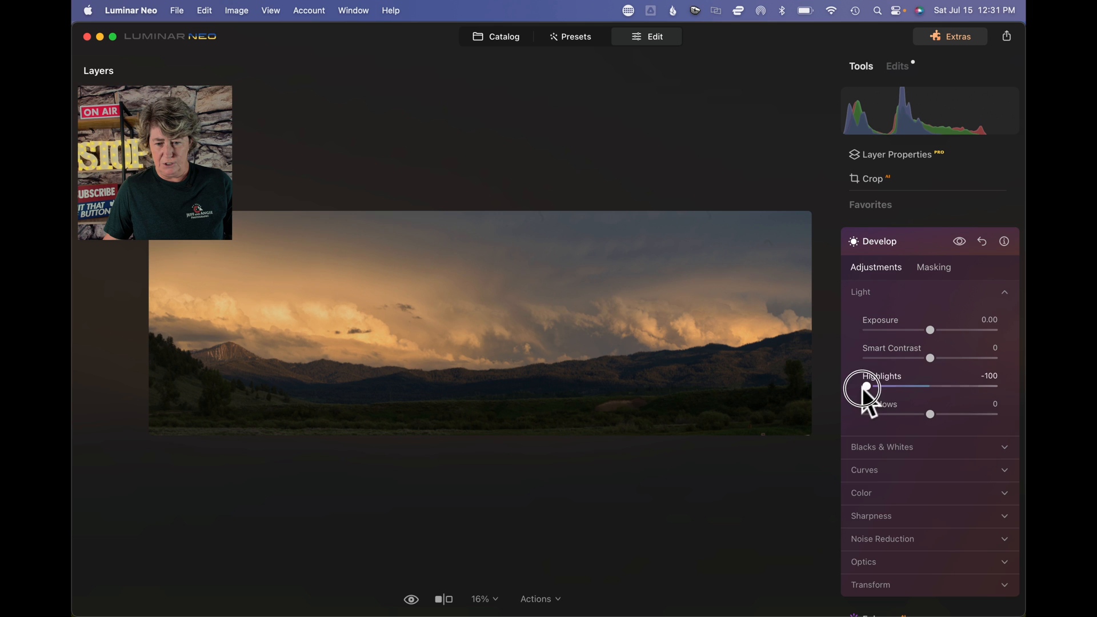
{"action": "left_click_drag", "start_coordinate": [930, 414], "coordinate": [963, 414]}
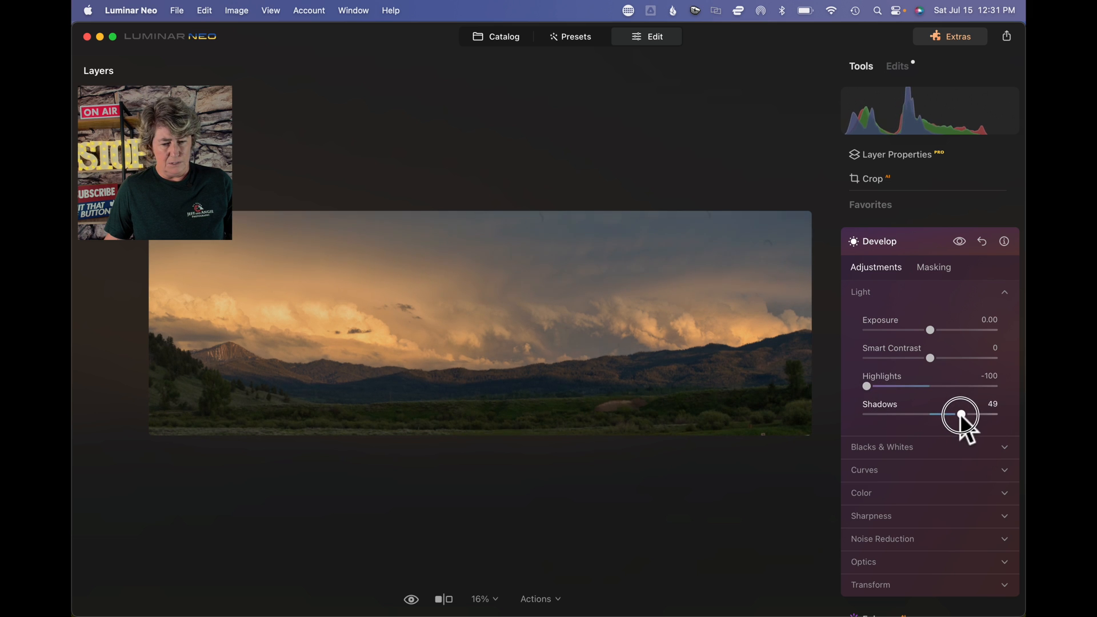
{"action": "left_click_drag", "start_coordinate": [961, 414], "coordinate": [979, 413]}
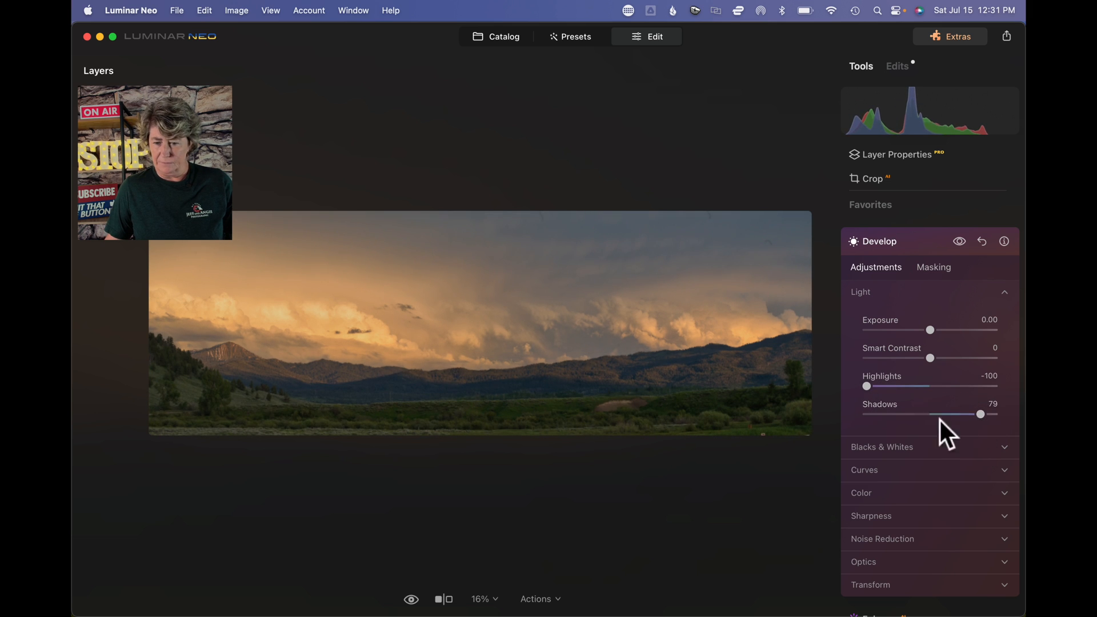
{"action": "left_click_drag", "start_coordinate": [931, 358], "coordinate": [947, 358]}
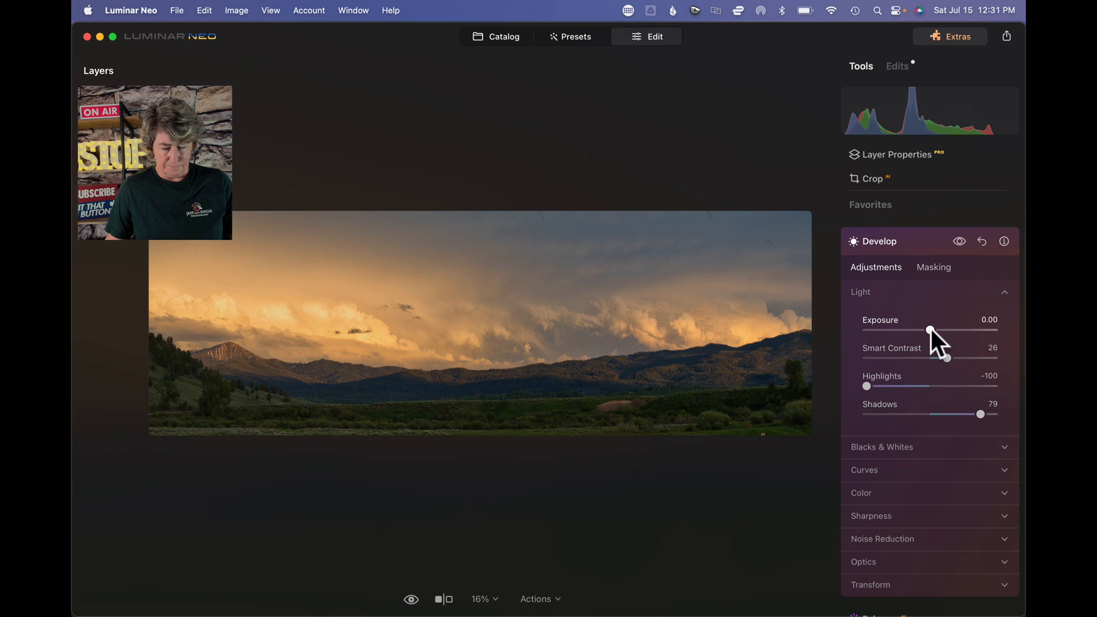
Raise Whites to 25, add Sharpen 11, and collapse the Develop panel
{"action": "left_click", "coordinate": [883, 447]}
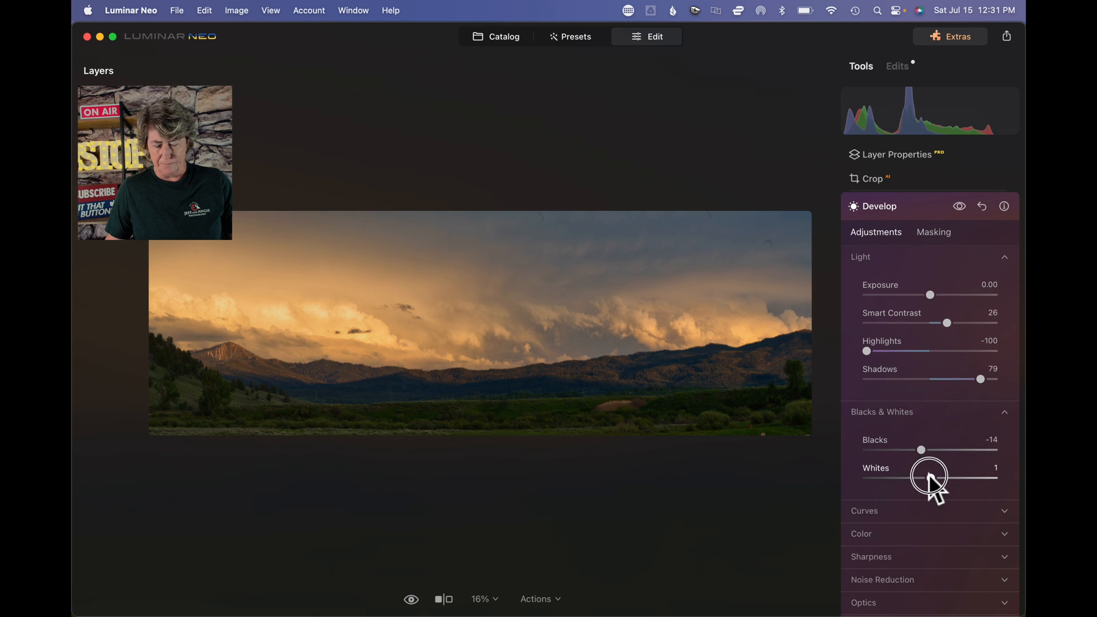
{"action": "left_click_drag", "start_coordinate": [903, 478], "coordinate": [966, 478]}
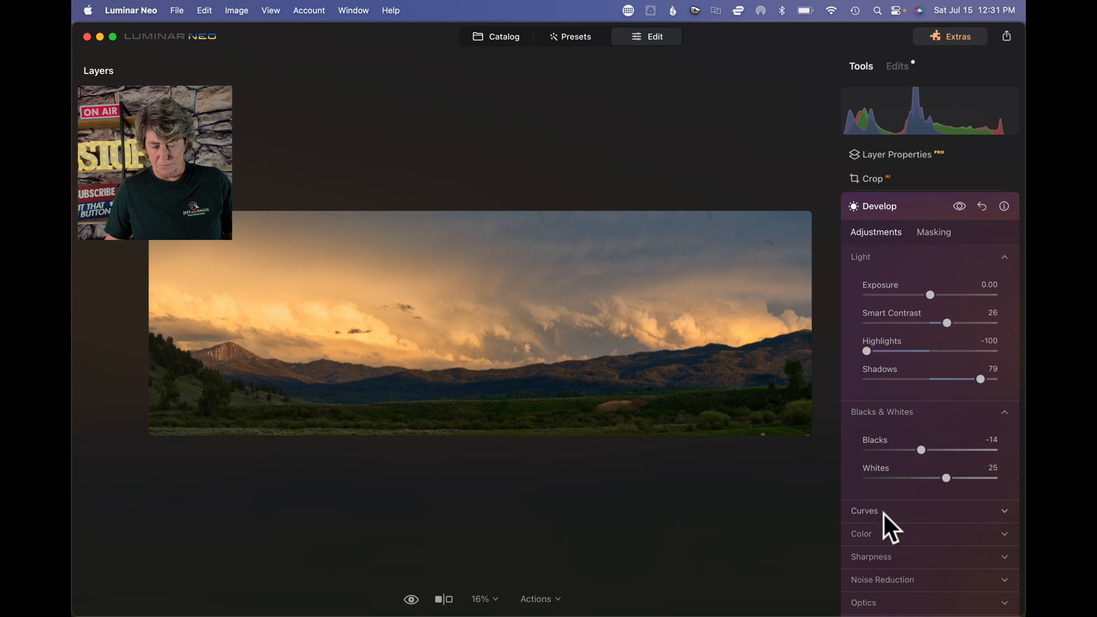
{"action": "scroll", "scroll_direction": "down", "scroll_amount": 3}
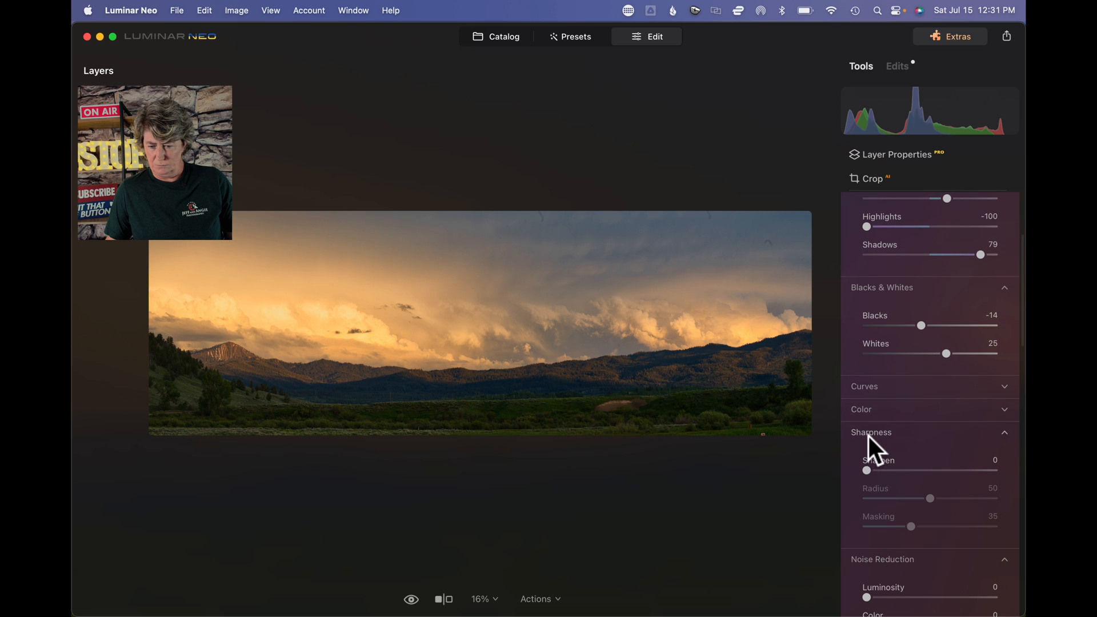
{"action": "left_click_drag", "start_coordinate": [867, 470], "coordinate": [884, 470]}
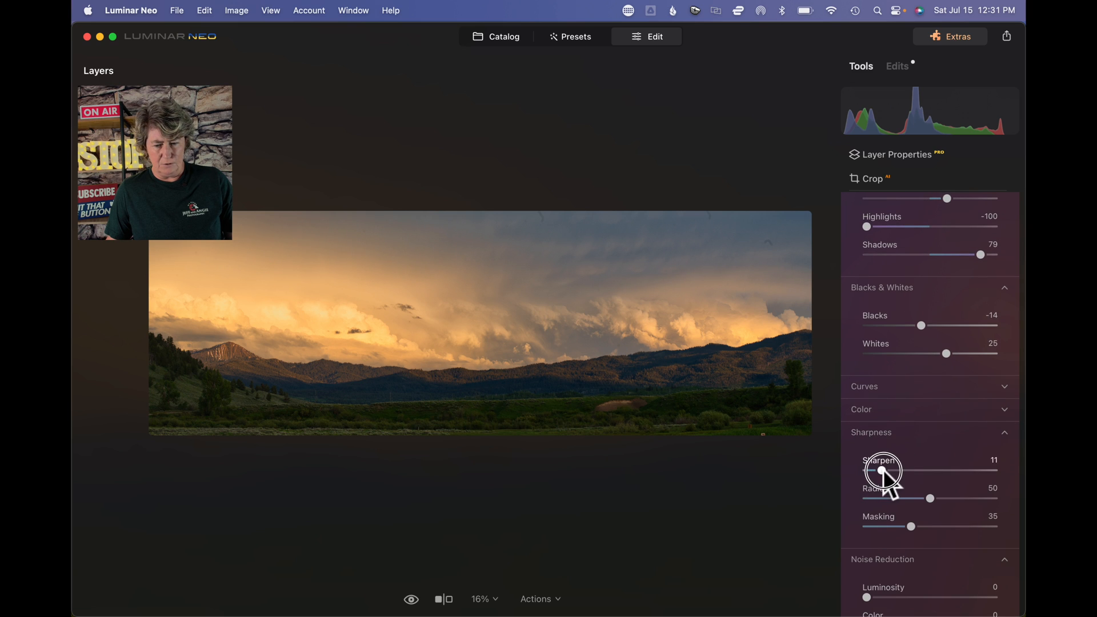
{"action": "left_click", "coordinate": [871, 432]}
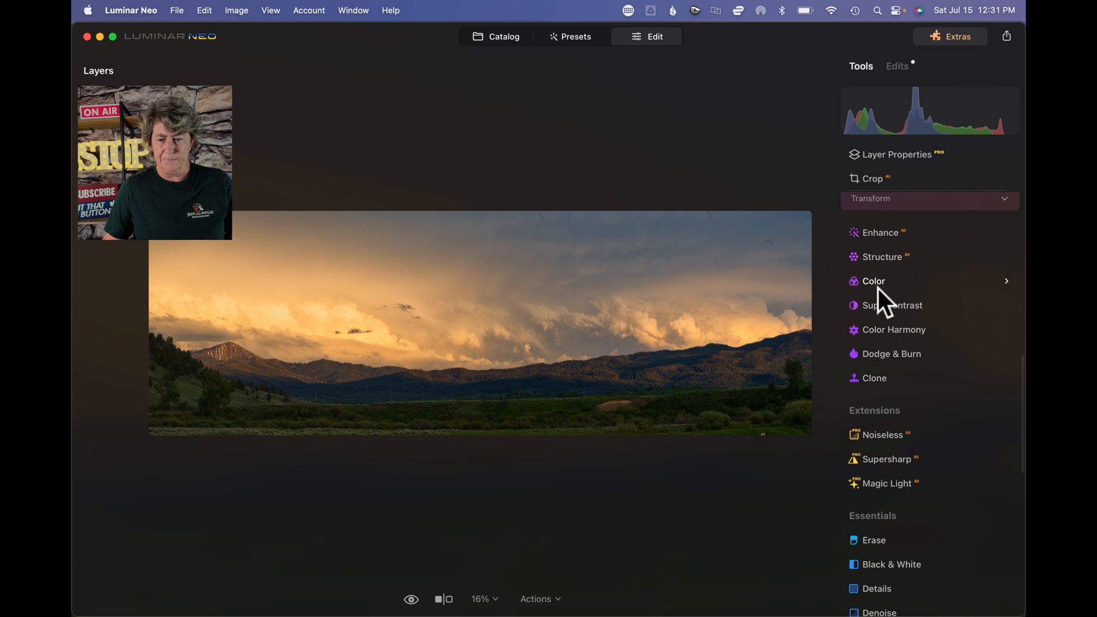
Open Enhance AI and drag Sky Enhancer to 14 and Accent to 9
{"action": "left_click", "coordinate": [880, 233]}
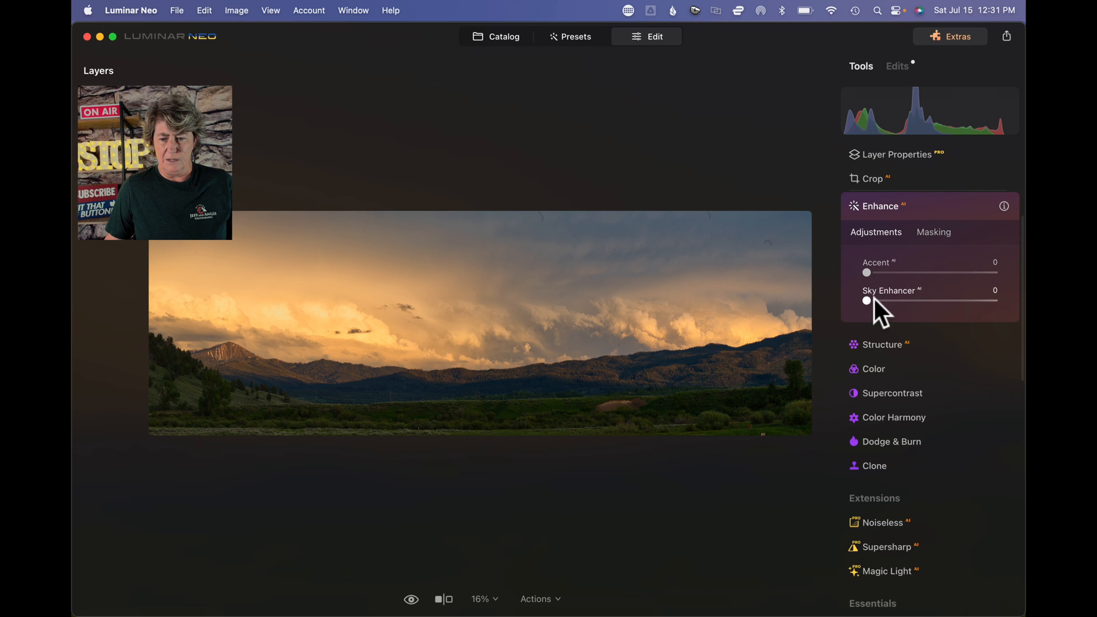
{"action": "left_click_drag", "start_coordinate": [868, 302], "coordinate": [883, 301]}
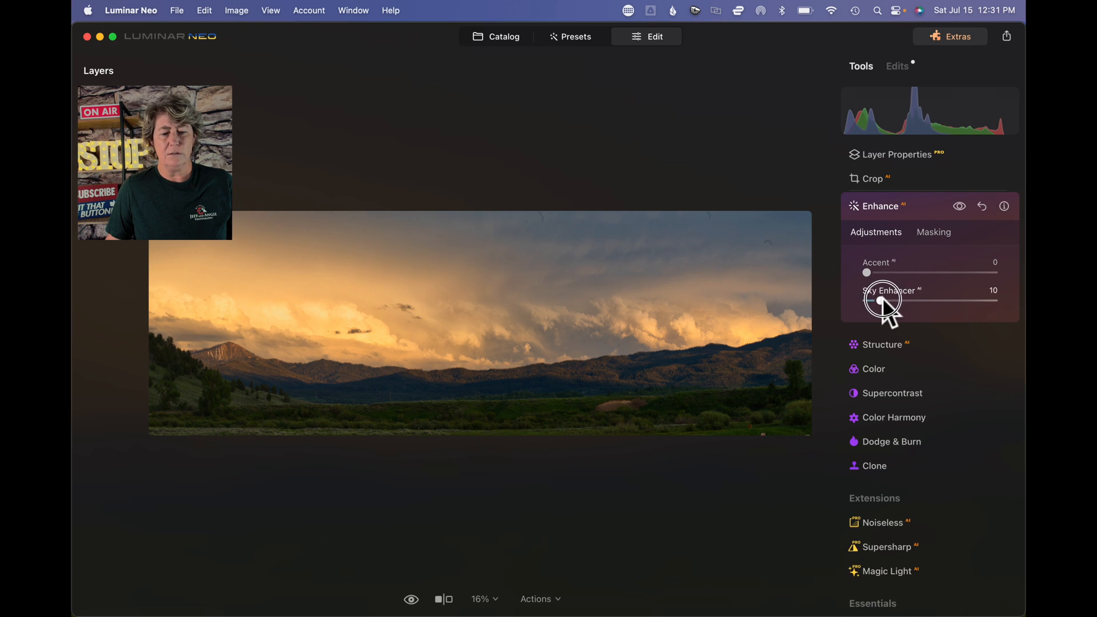
{"action": "left_click_drag", "start_coordinate": [883, 299], "coordinate": [871, 276]}
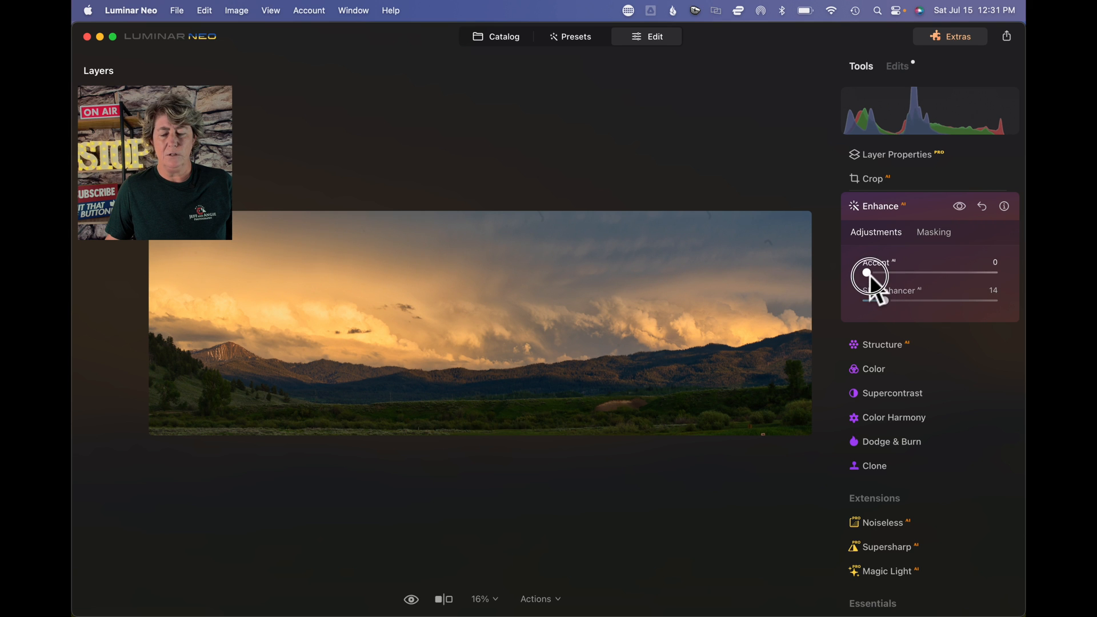
{"action": "left_click_drag", "start_coordinate": [866, 273], "coordinate": [878, 273]}
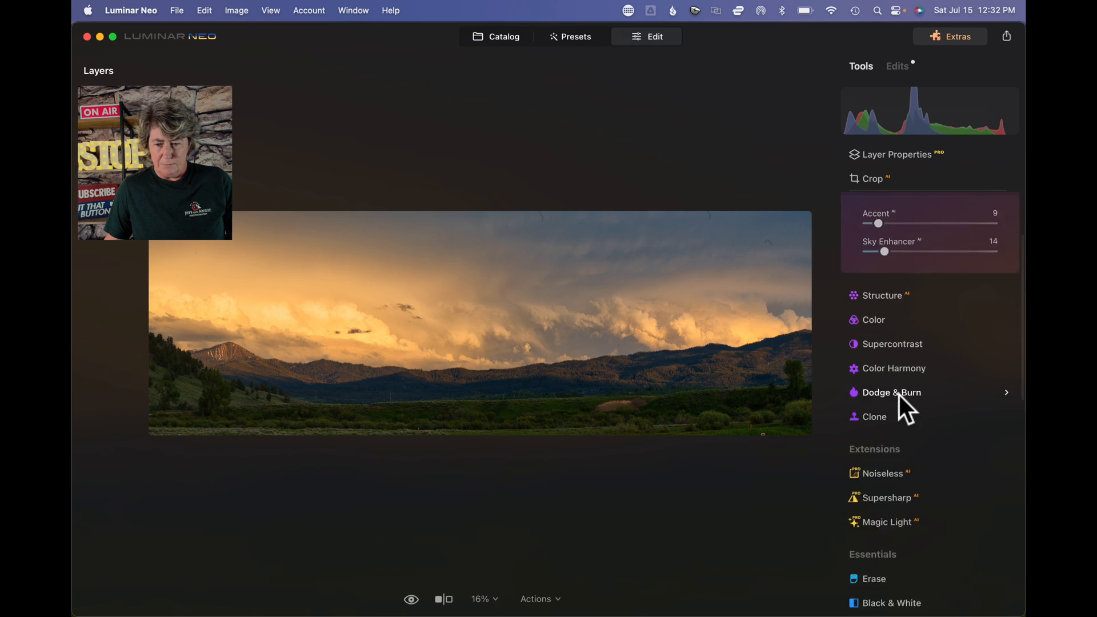
Erase dust spots automatically from the sunset panorama, then return to the catalog
{"action": "scroll", "scroll_direction": "down", "scroll_amount": 3}
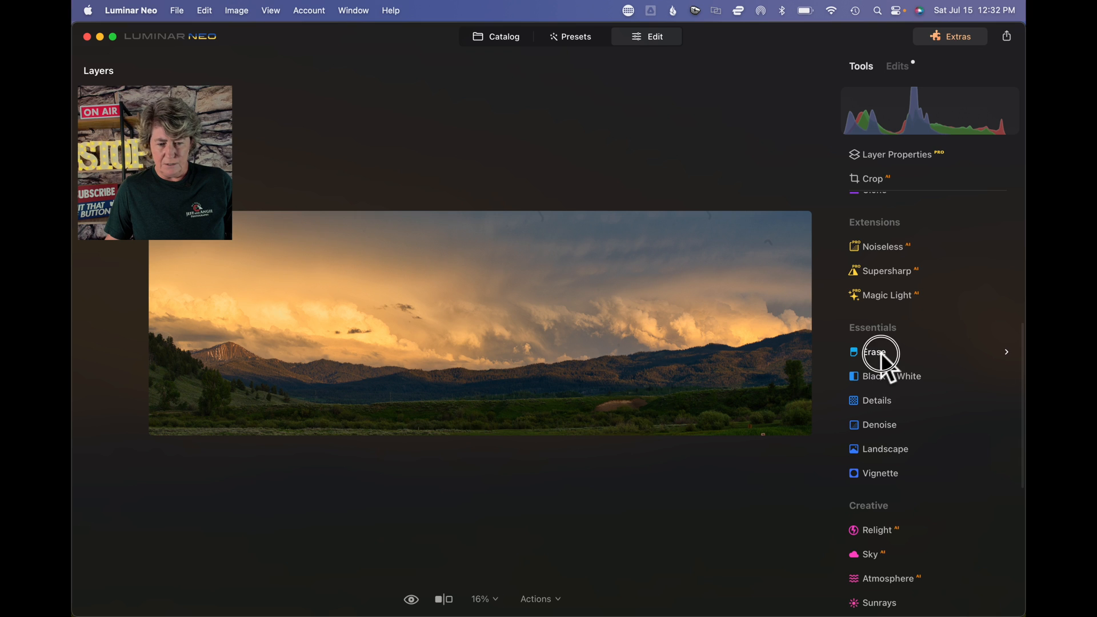
{"action": "left_click", "coordinate": [876, 352]}
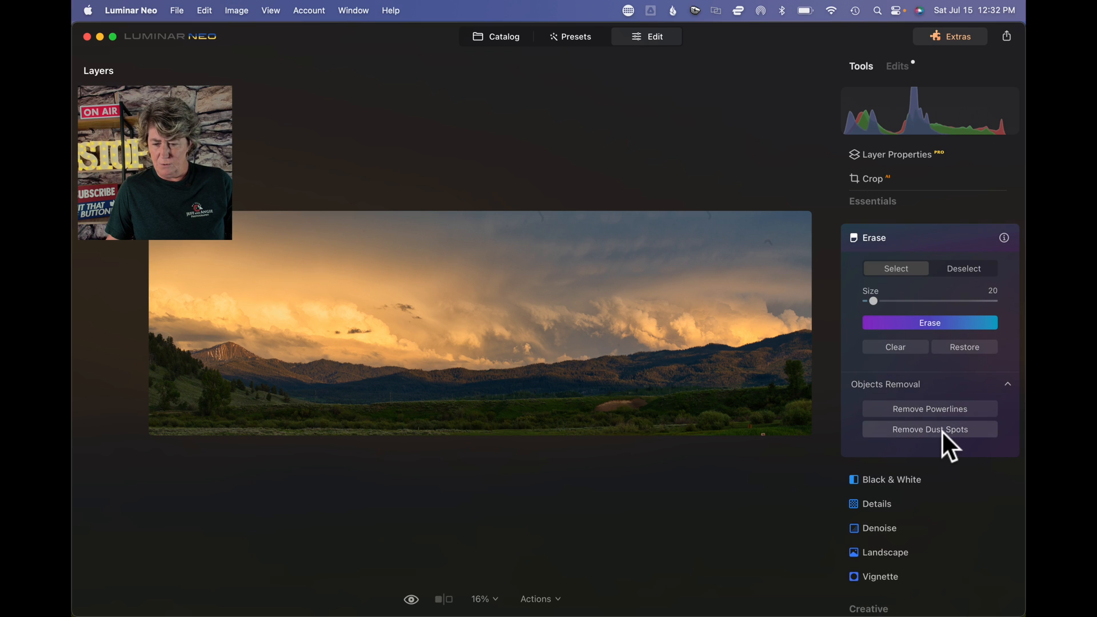
{"action": "left_click", "coordinate": [929, 429]}
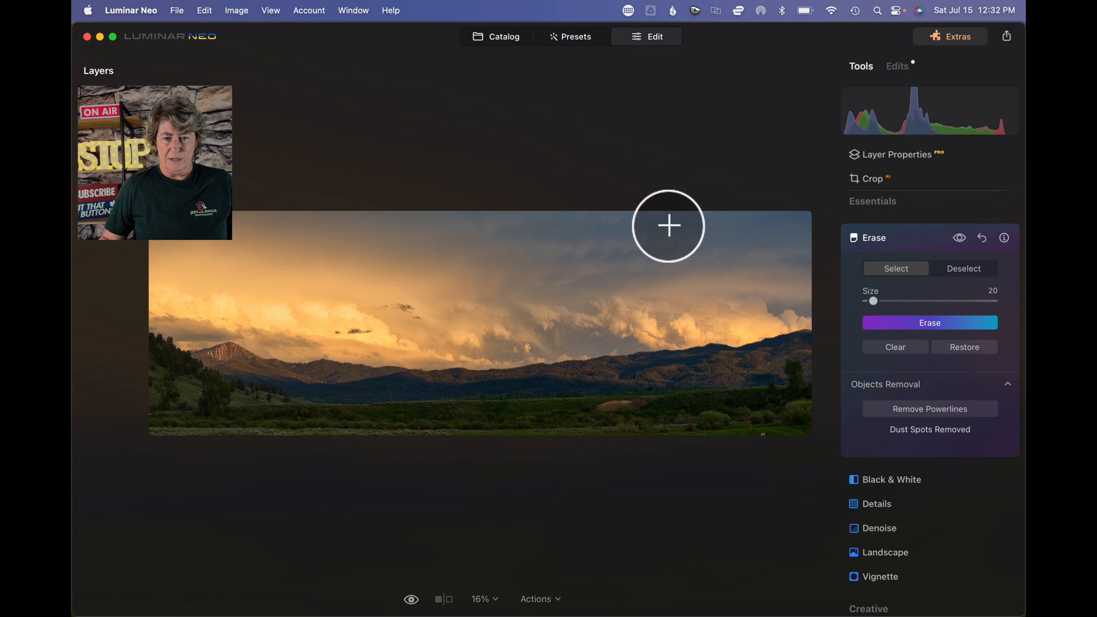
{"action": "mouse_move", "coordinate": [671, 230]}
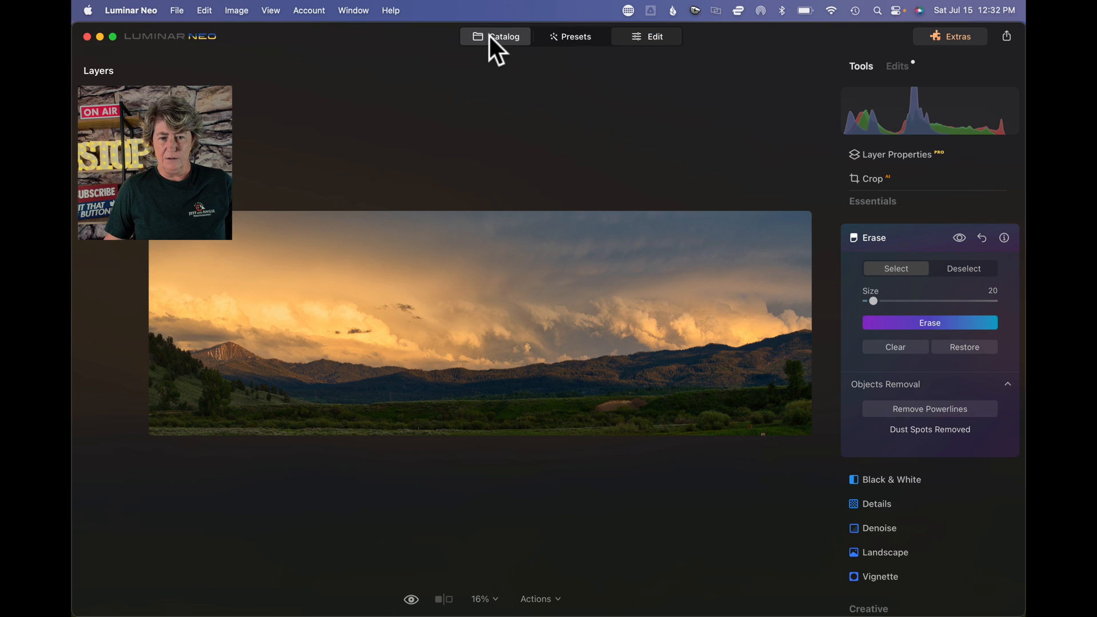
{"action": "left_click", "coordinate": [495, 36]}
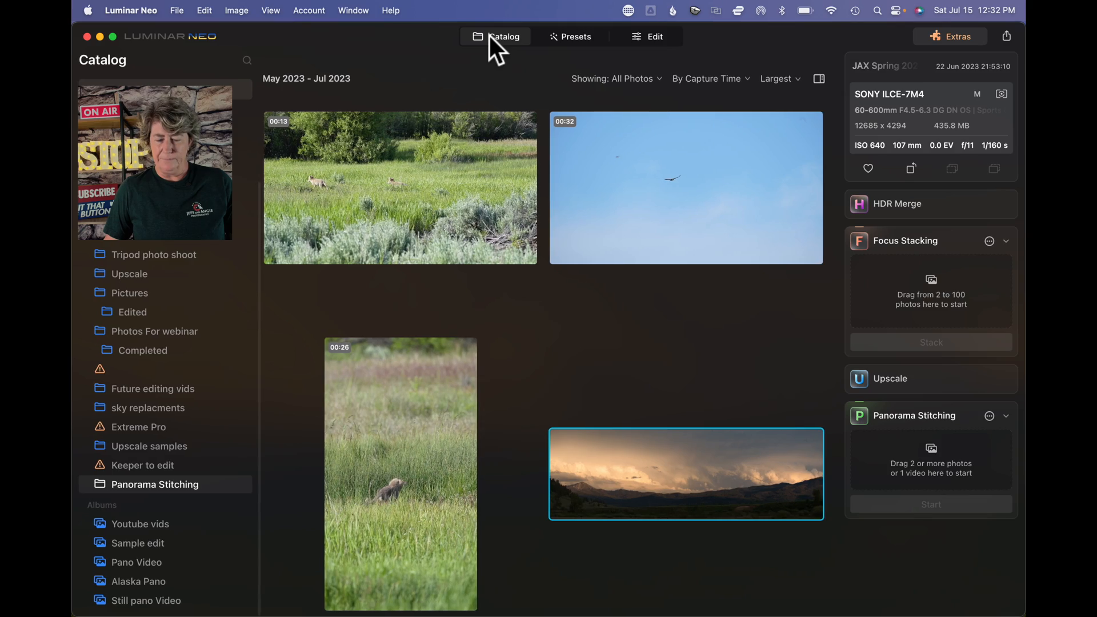